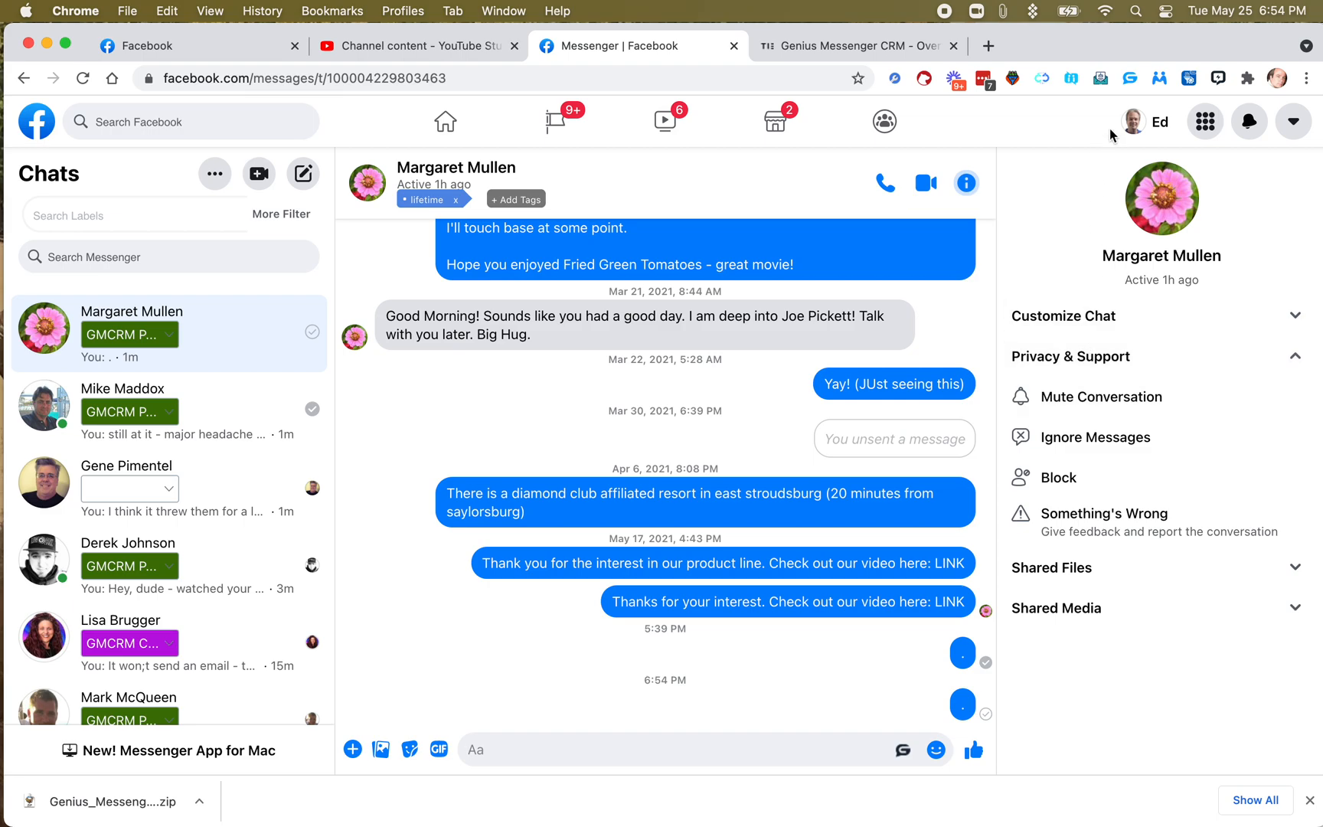
{"action": "left_click", "coordinate": [1128, 78]}
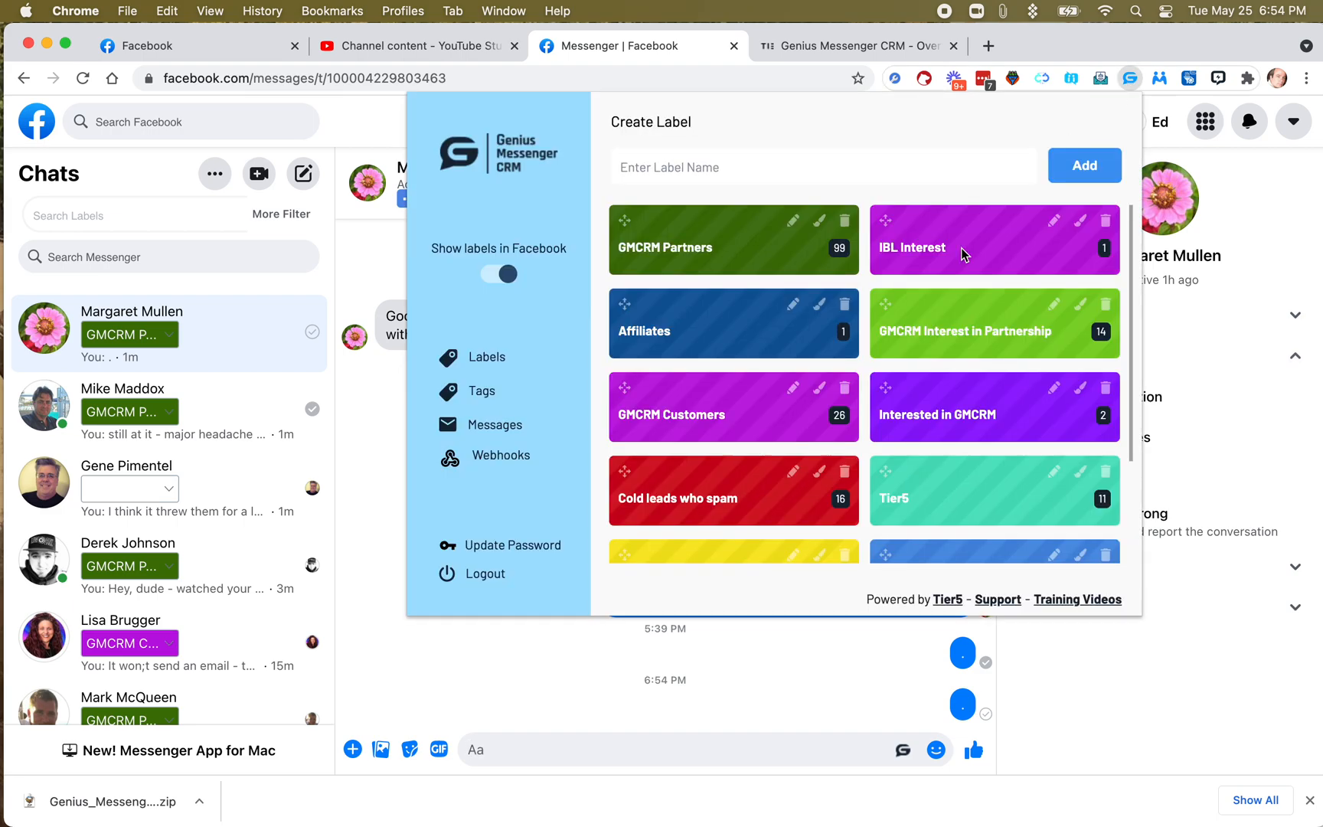
{"action": "left_click", "coordinate": [485, 572]}
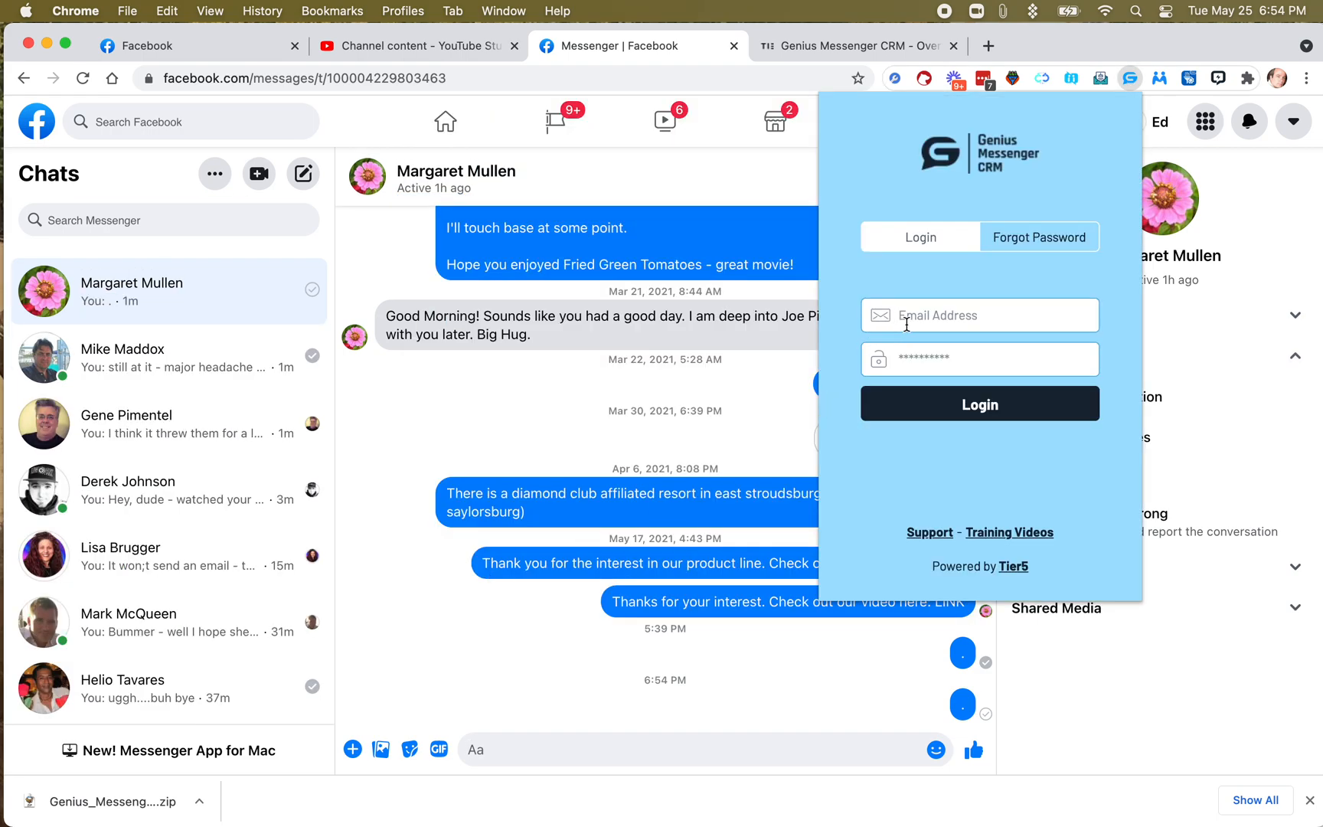
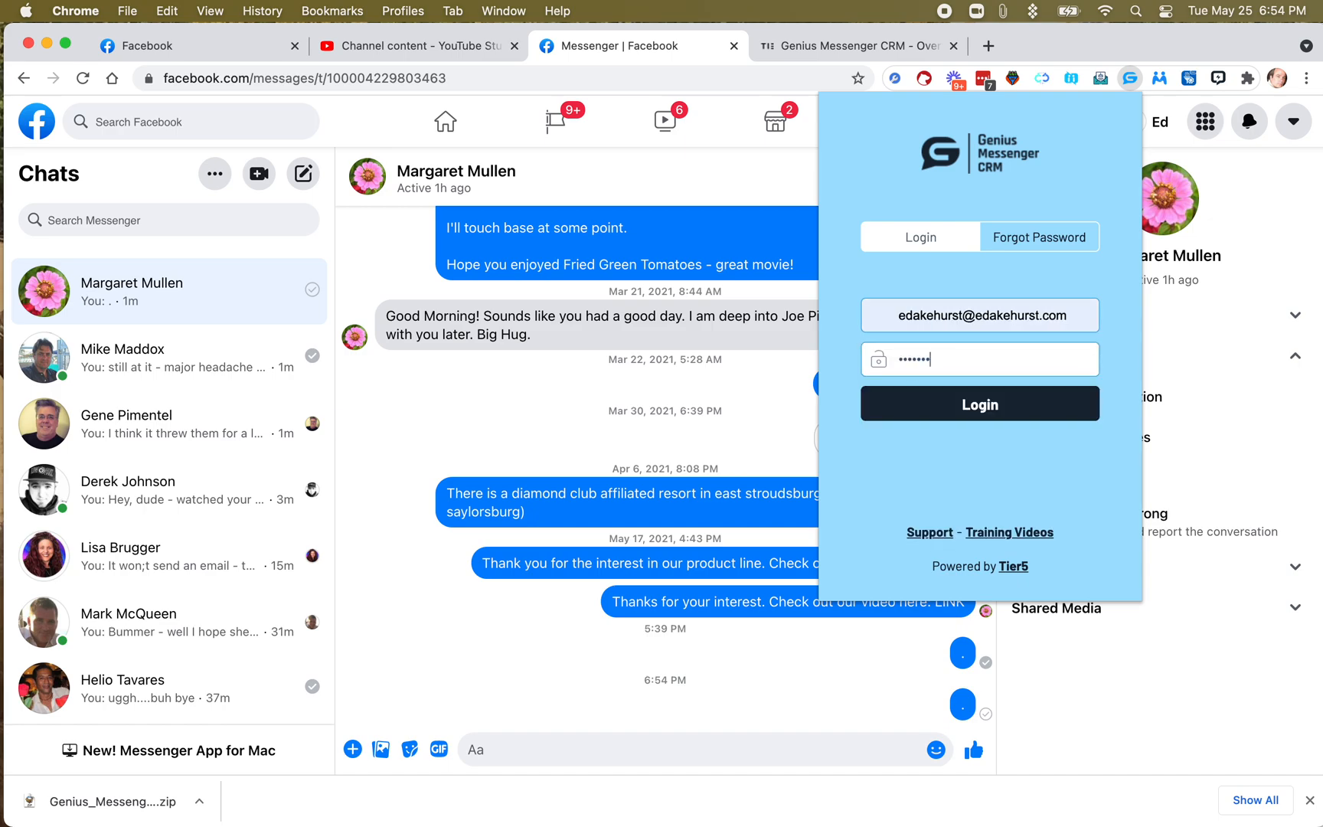
{"action": "left_click", "coordinate": [978, 403]}
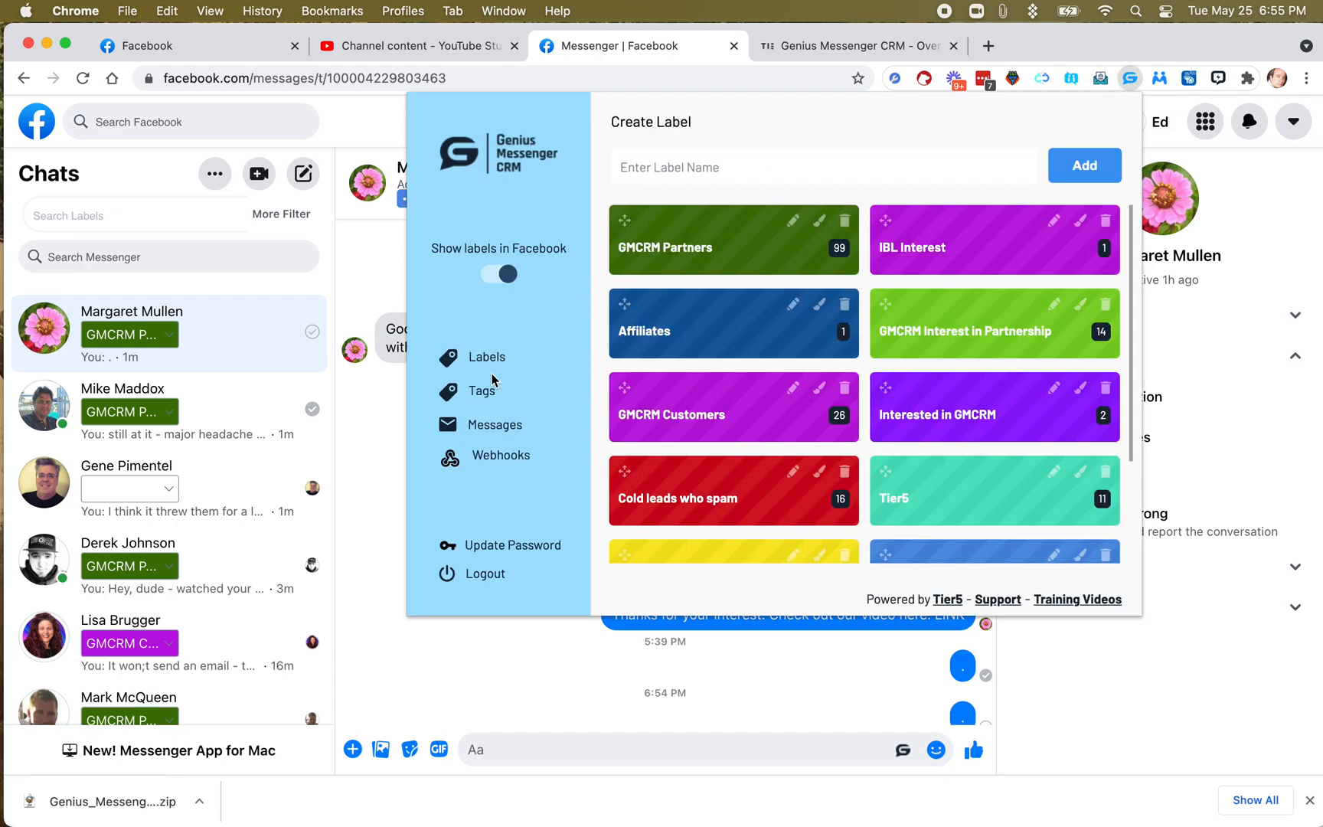
{"action": "left_click", "coordinate": [482, 390]}
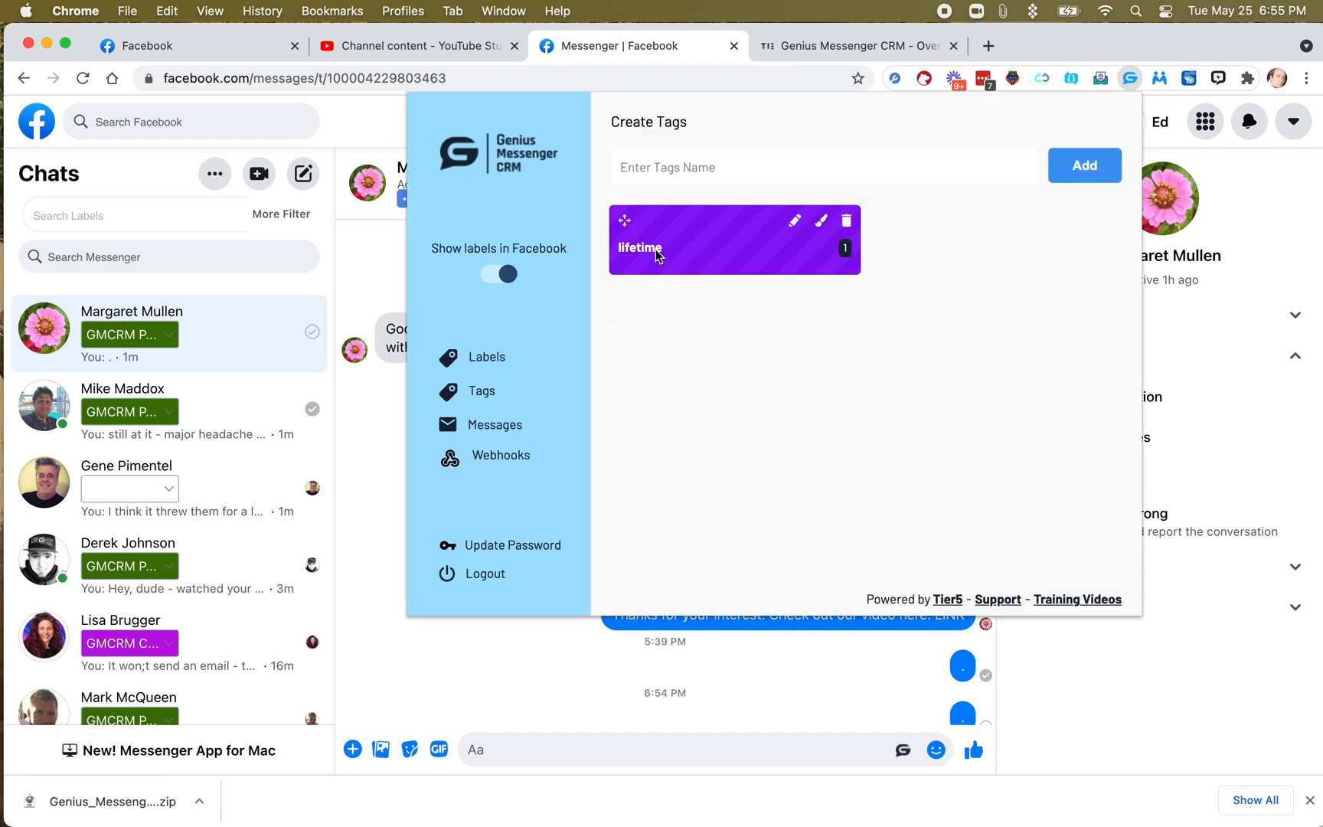
{"action": "mouse_move", "coordinate": [643, 260]}
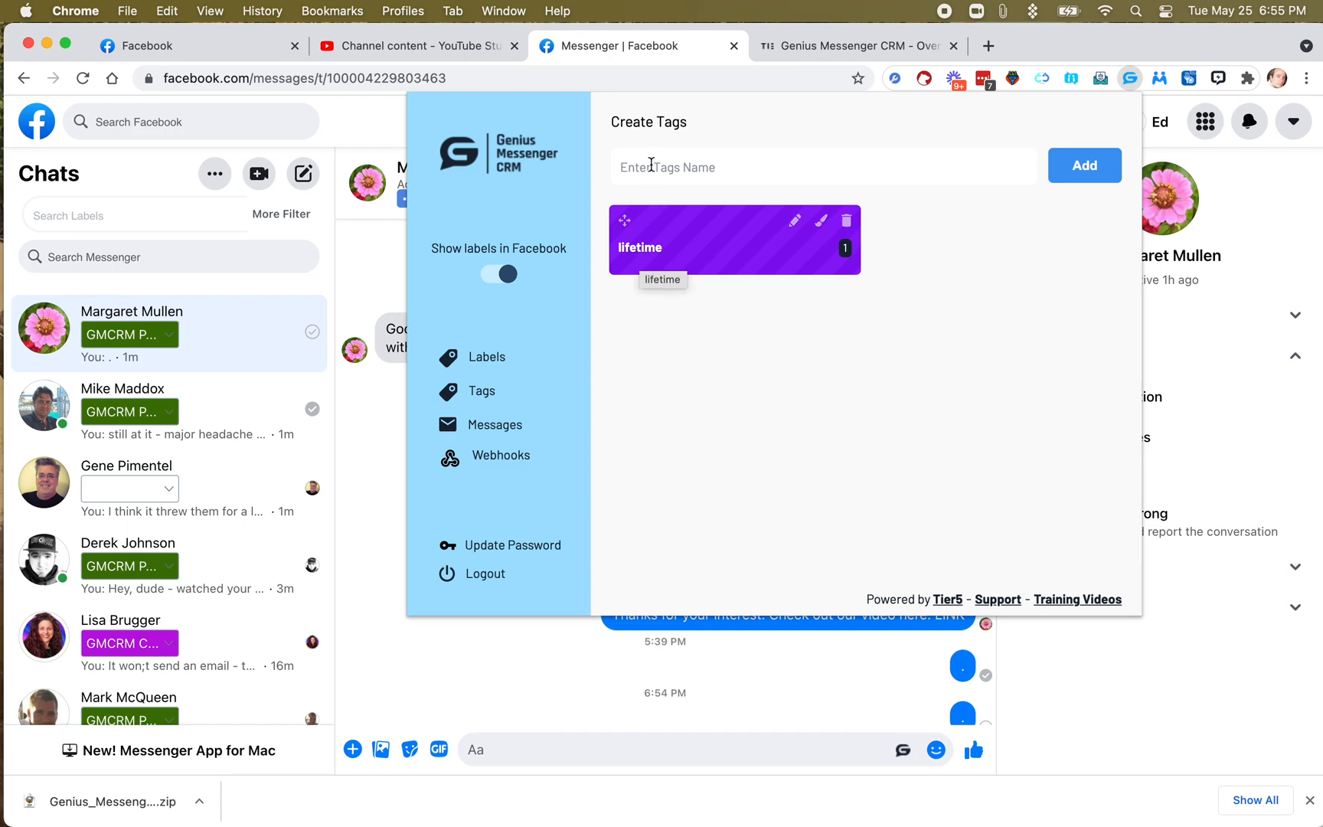
{"action": "mouse_move", "coordinate": [328, 287]}
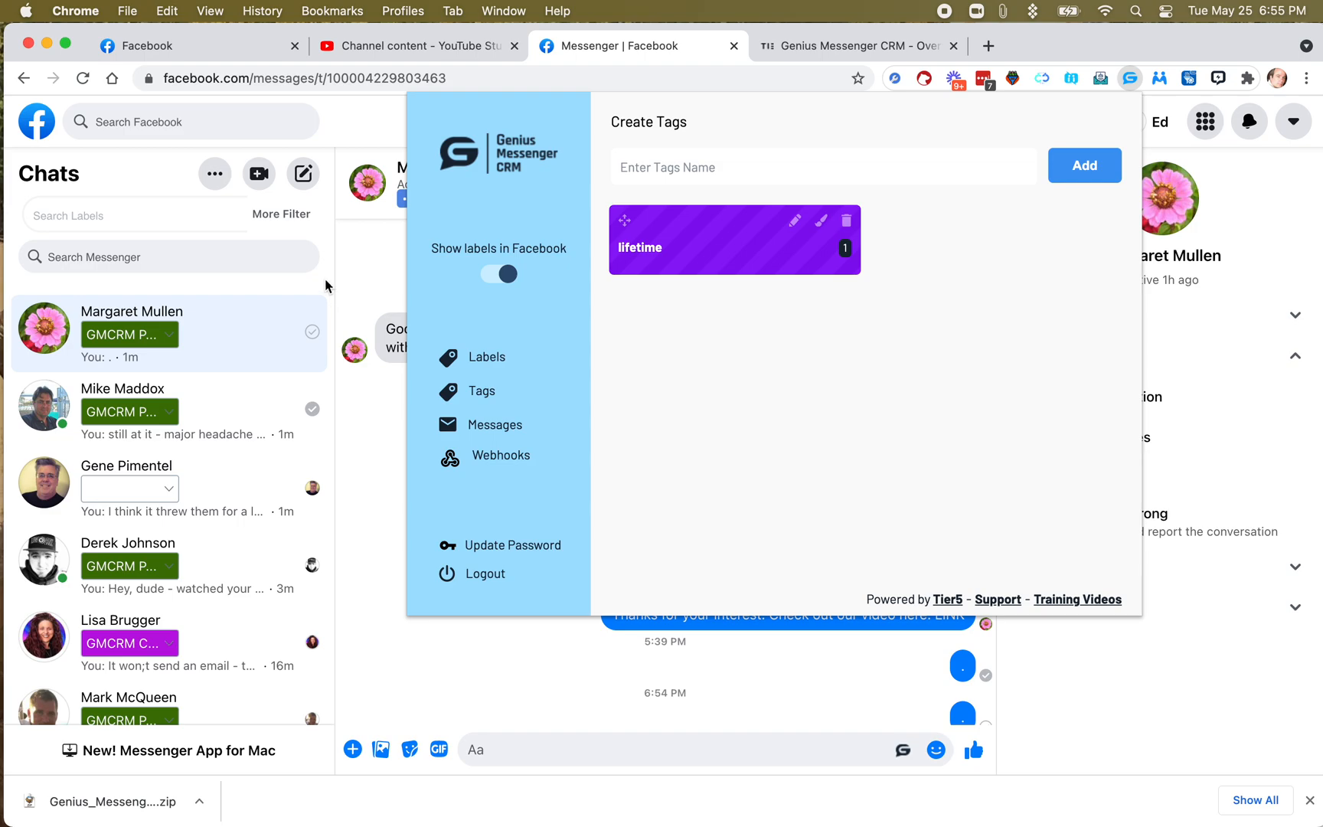
{"action": "left_click", "coordinate": [485, 356]}
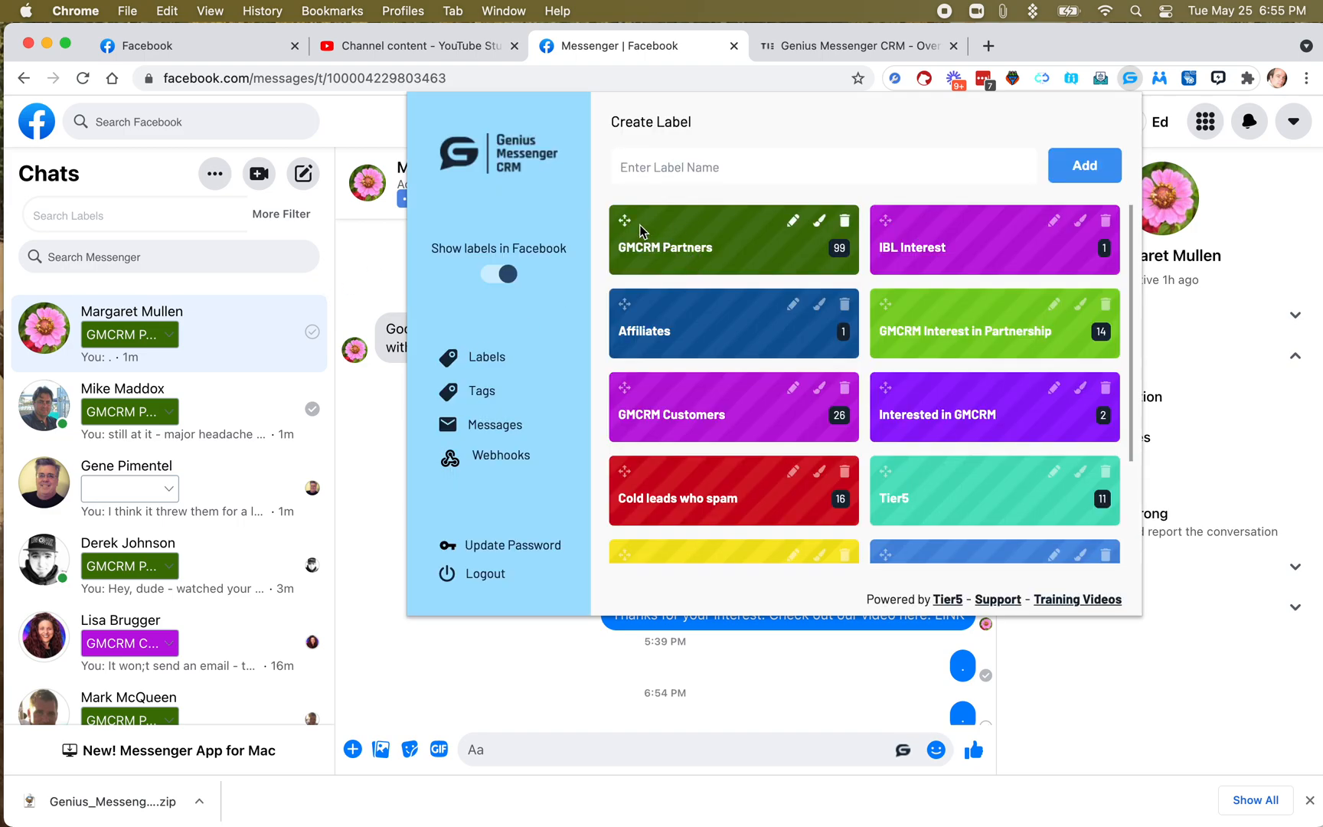
{"action": "mouse_move", "coordinate": [658, 239]}
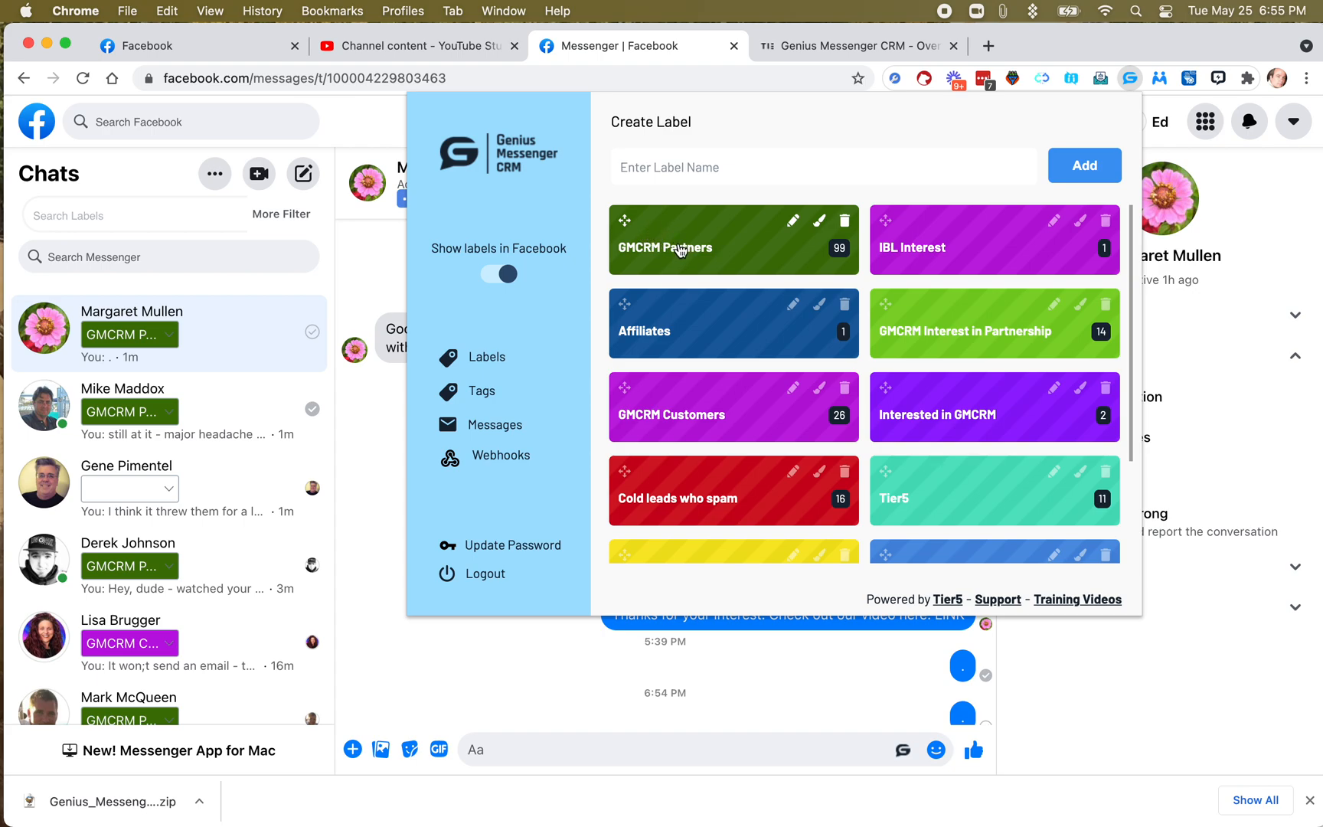
{"action": "mouse_move", "coordinate": [683, 257]}
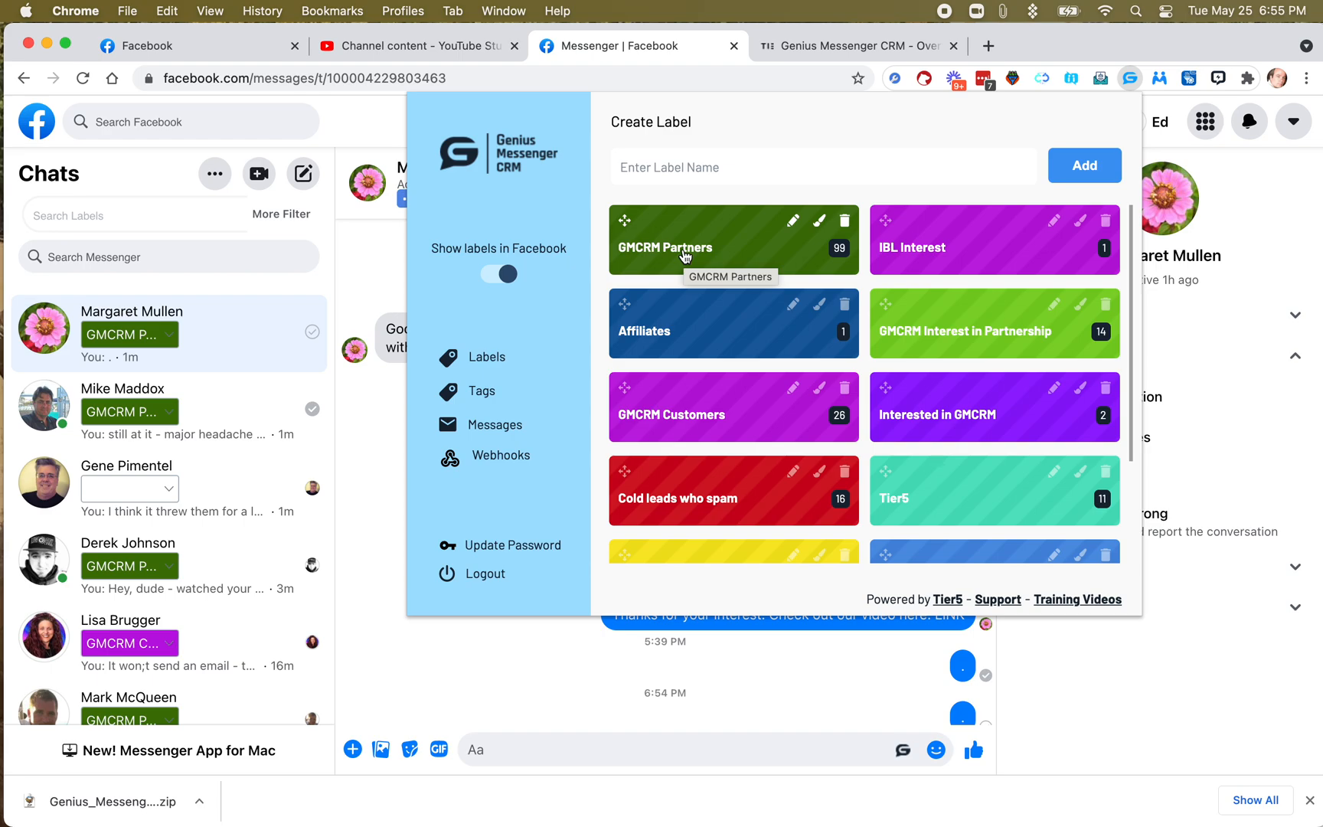
{"action": "mouse_move", "coordinate": [592, 383]}
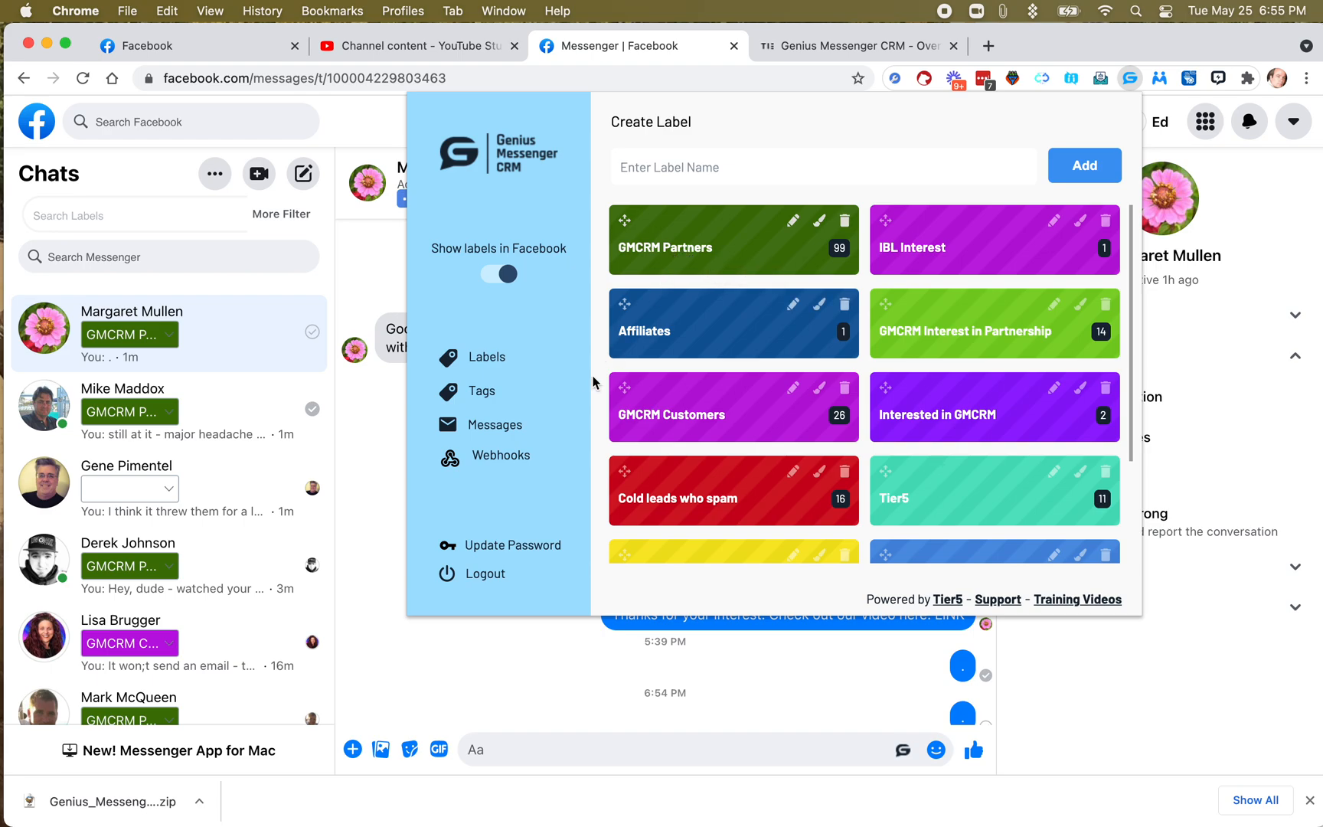
{"action": "mouse_move", "coordinate": [487, 392]}
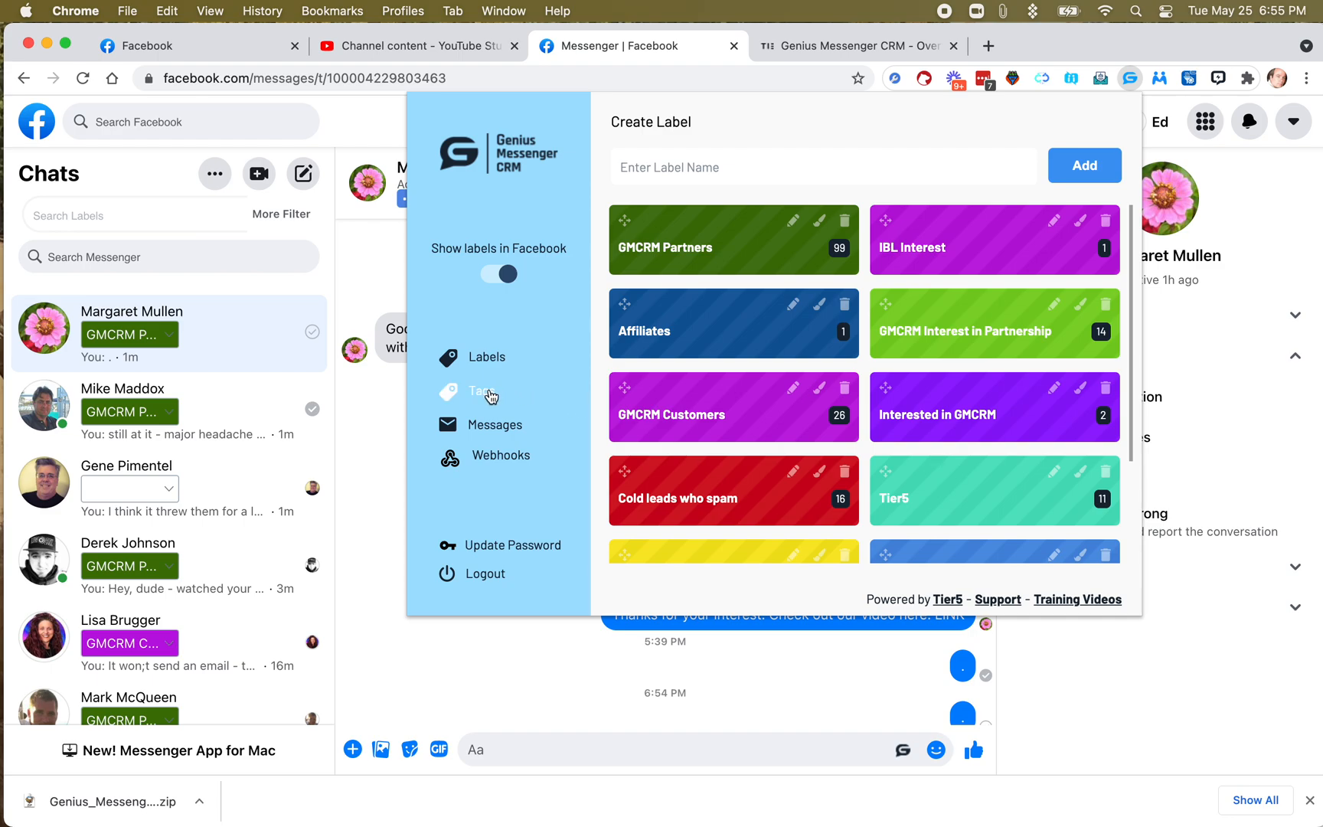
{"action": "mouse_move", "coordinate": [646, 312]}
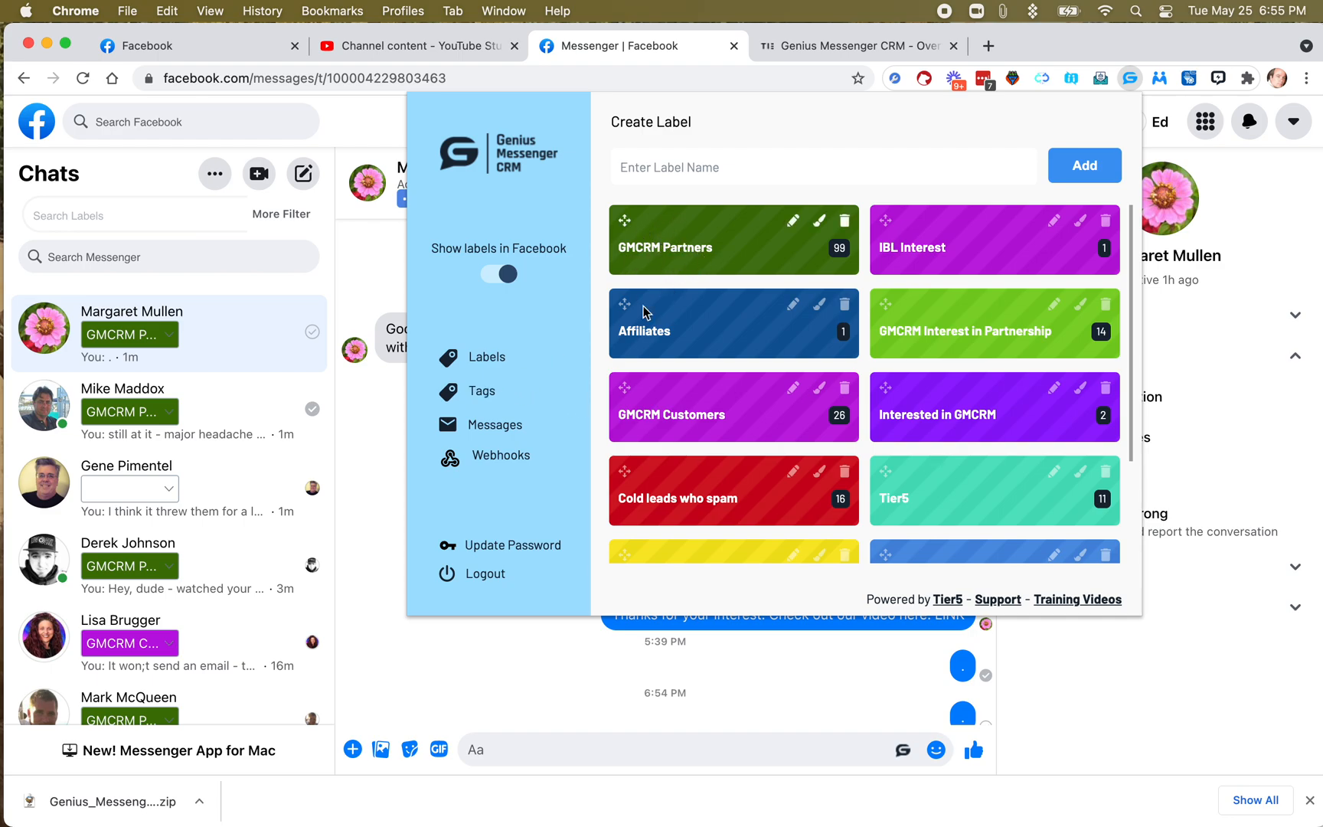
- Create a new tag named 'annual' in the tag manager alongside lifetime
{"action": "left_click", "coordinate": [486, 390]}
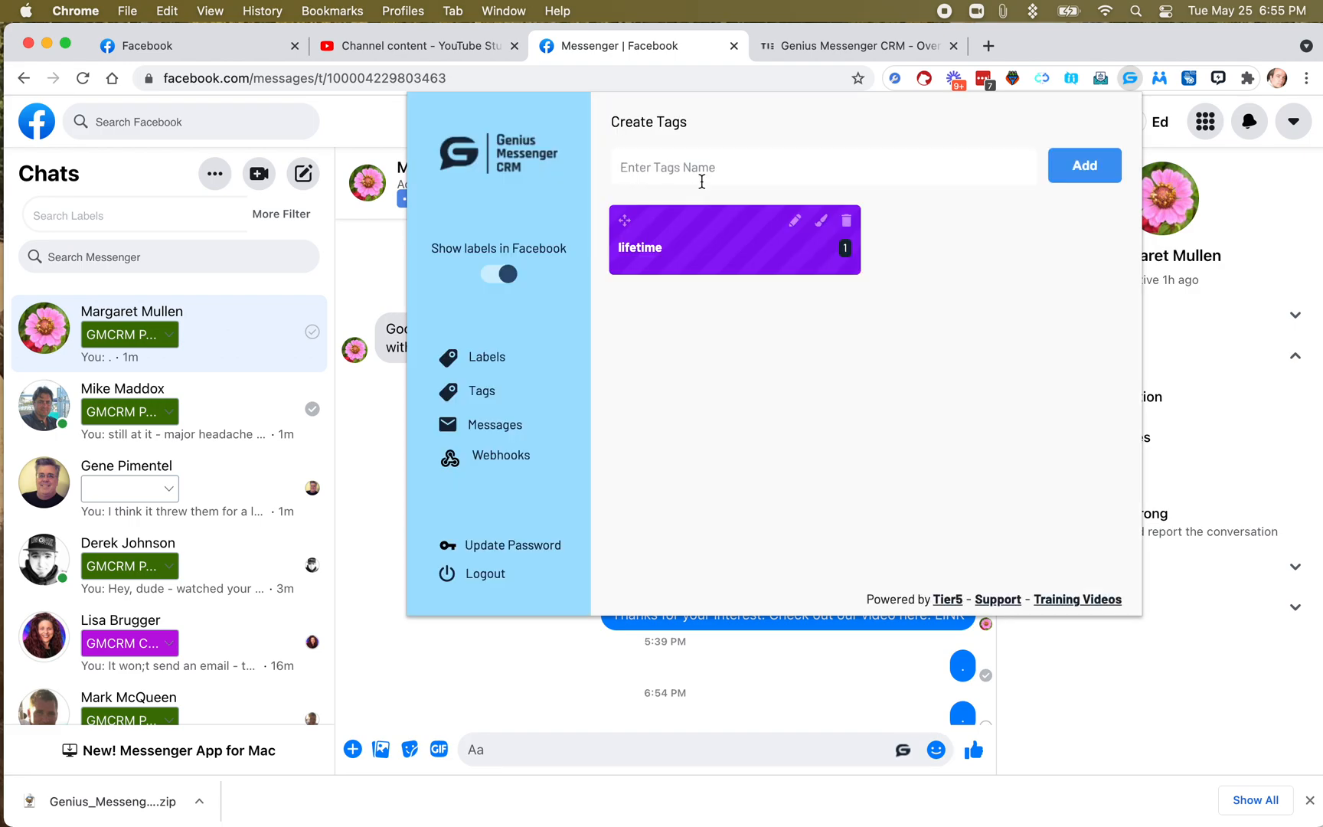
{"action": "mouse_move", "coordinate": [643, 252]}
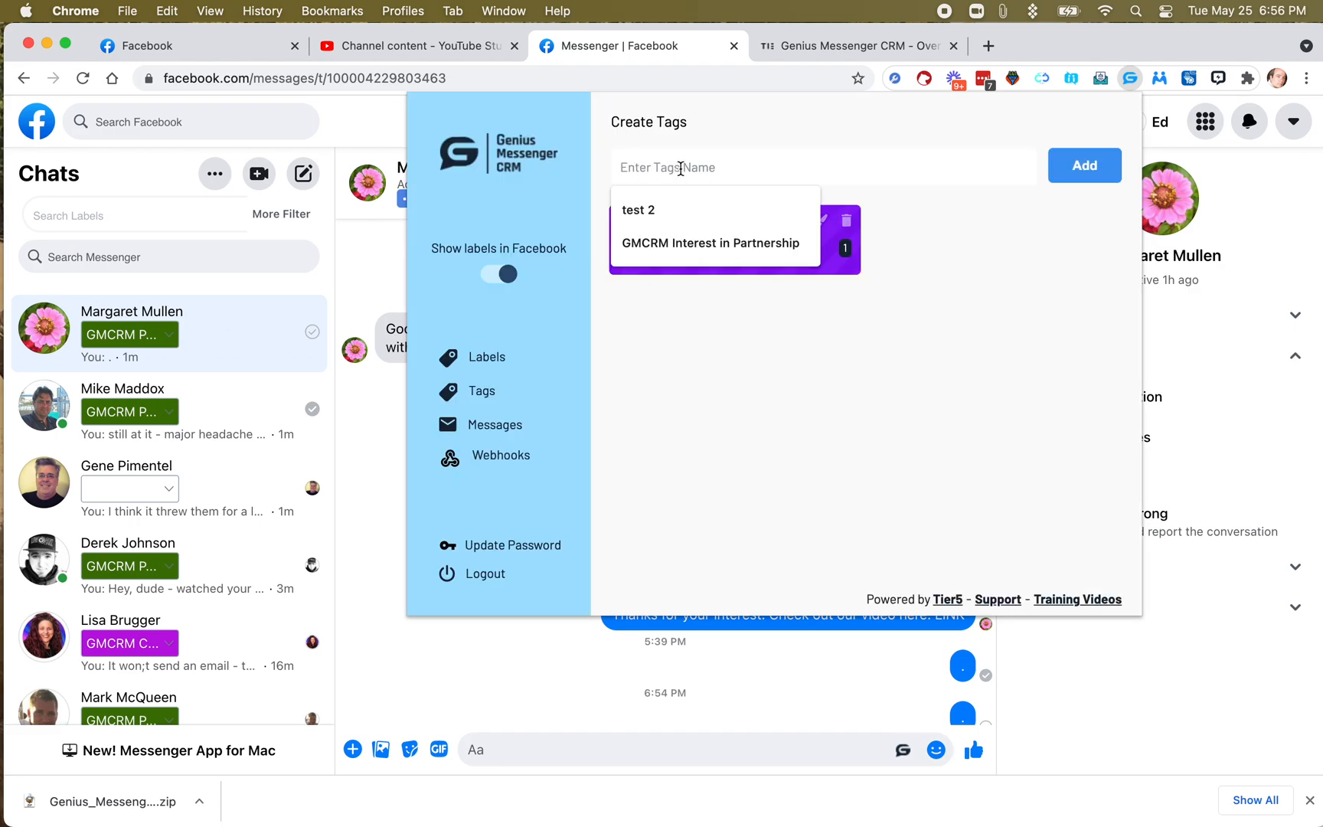
{"action": "type", "text": "annual"}
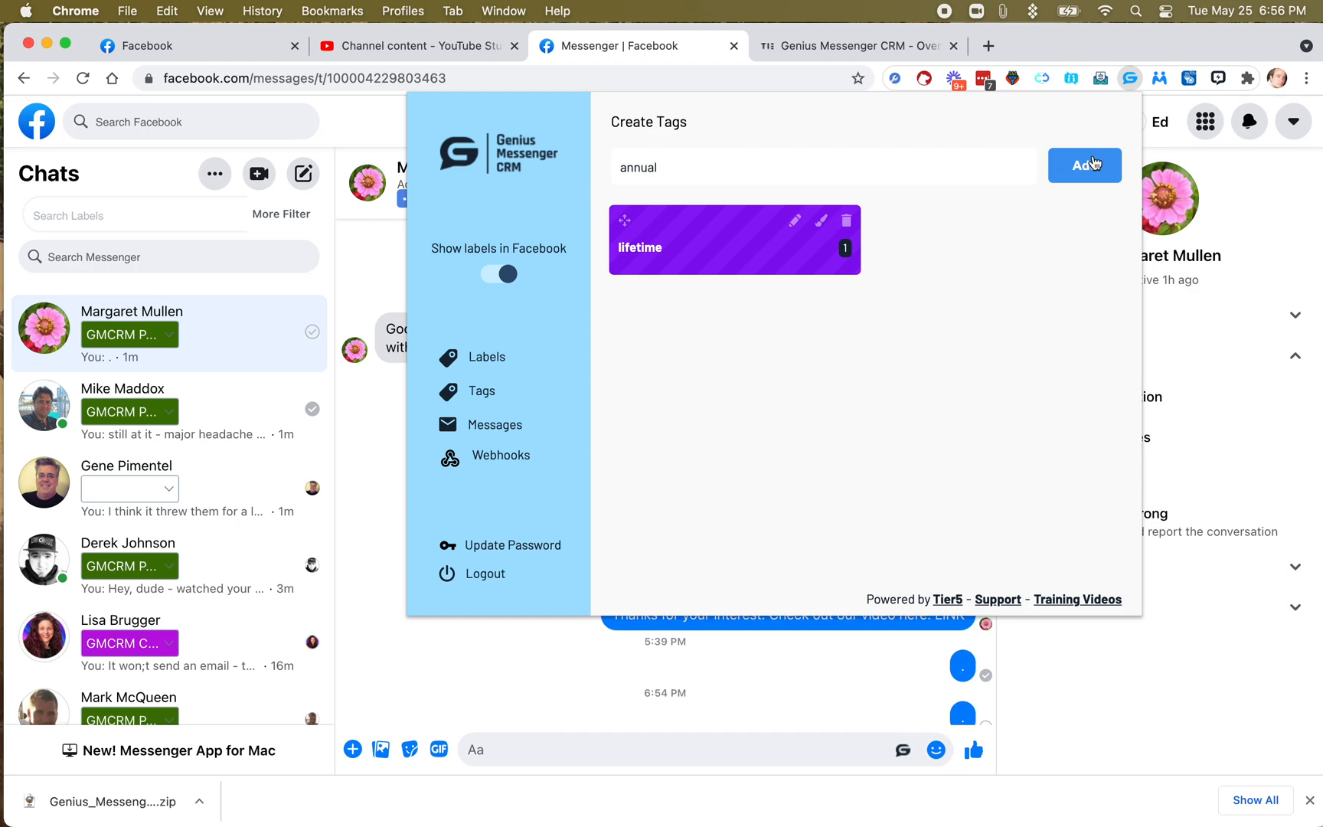
{"action": "left_click", "coordinate": [1084, 163]}
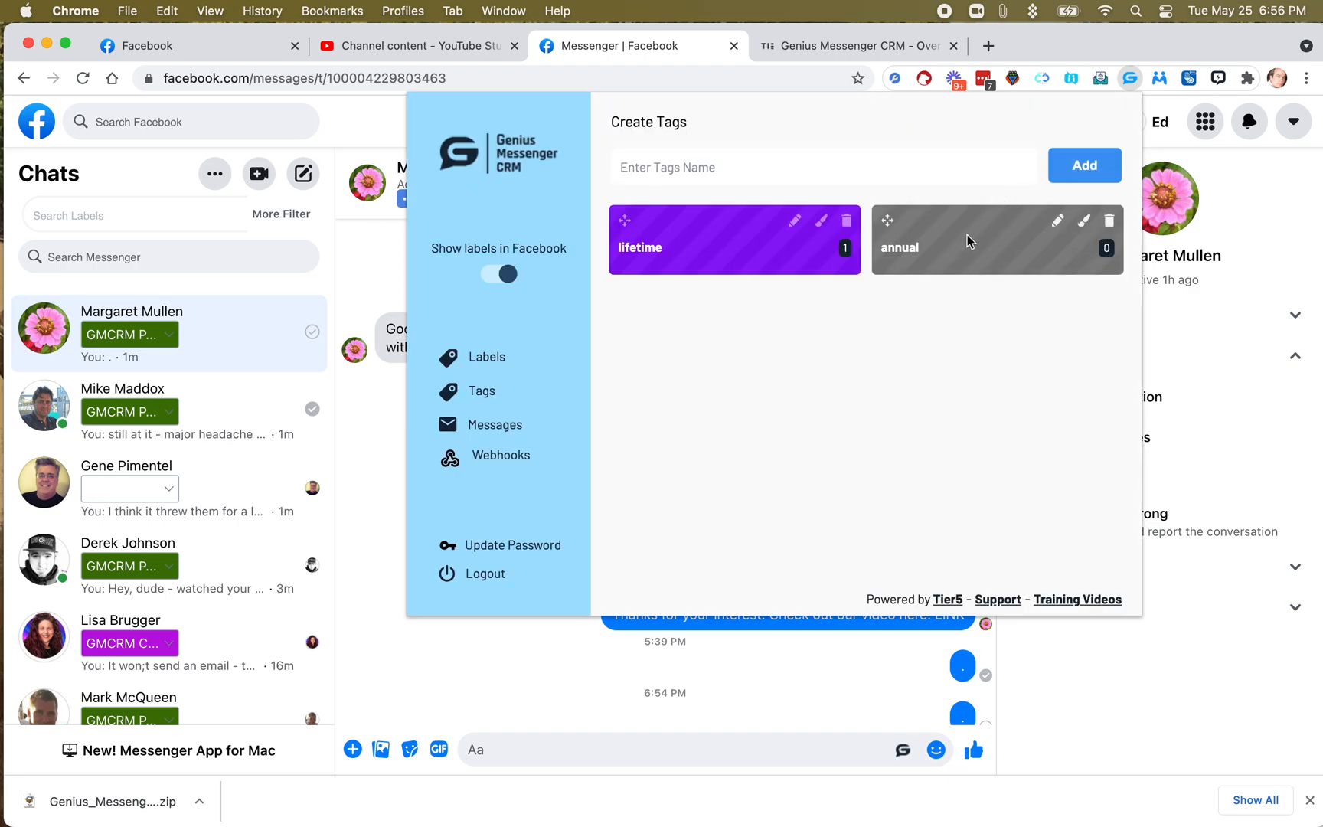
- Give the annual tag a purple colour and confirm it
{"action": "left_click", "coordinate": [1057, 221]}
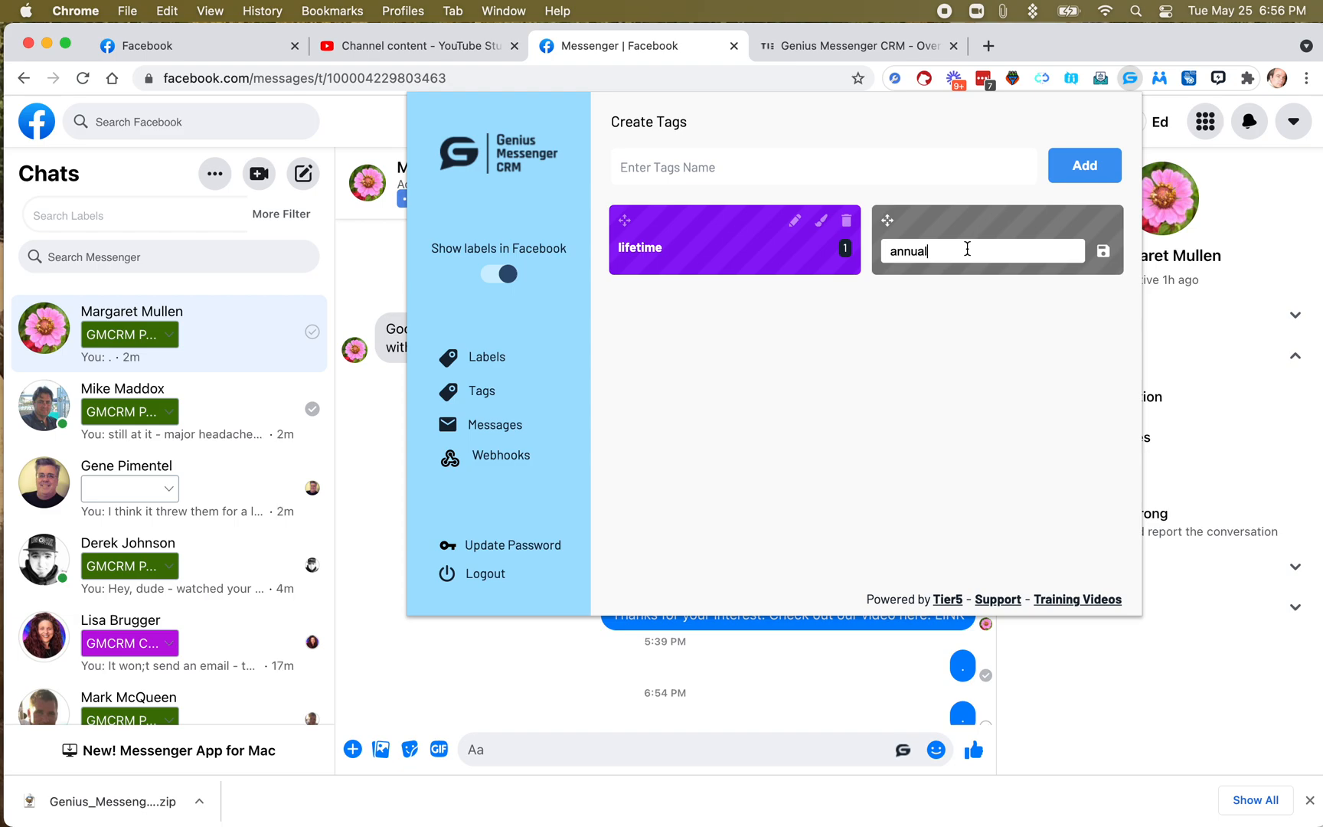
{"action": "left_click", "coordinate": [1084, 221]}
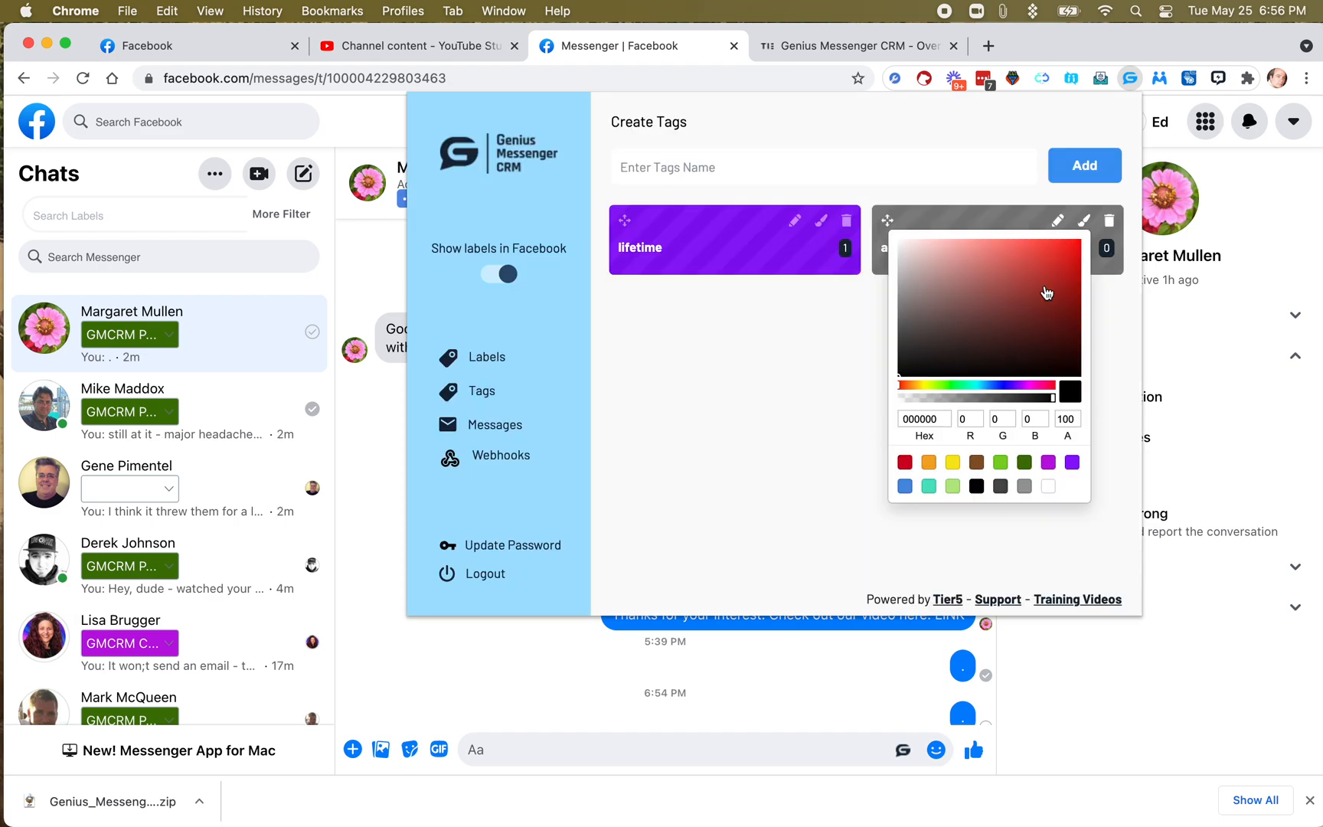
{"action": "left_click", "coordinate": [1048, 461]}
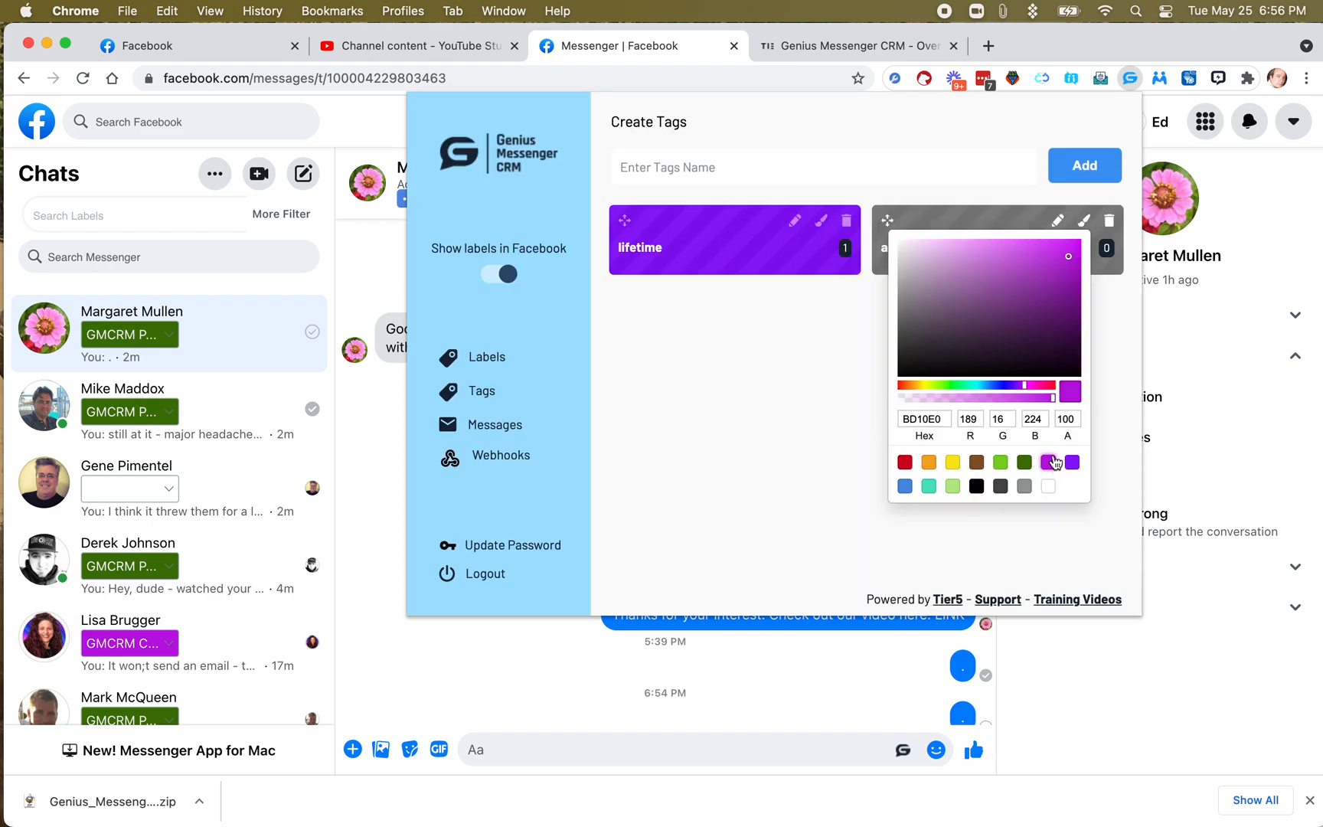
{"action": "left_click", "coordinate": [1063, 268]}
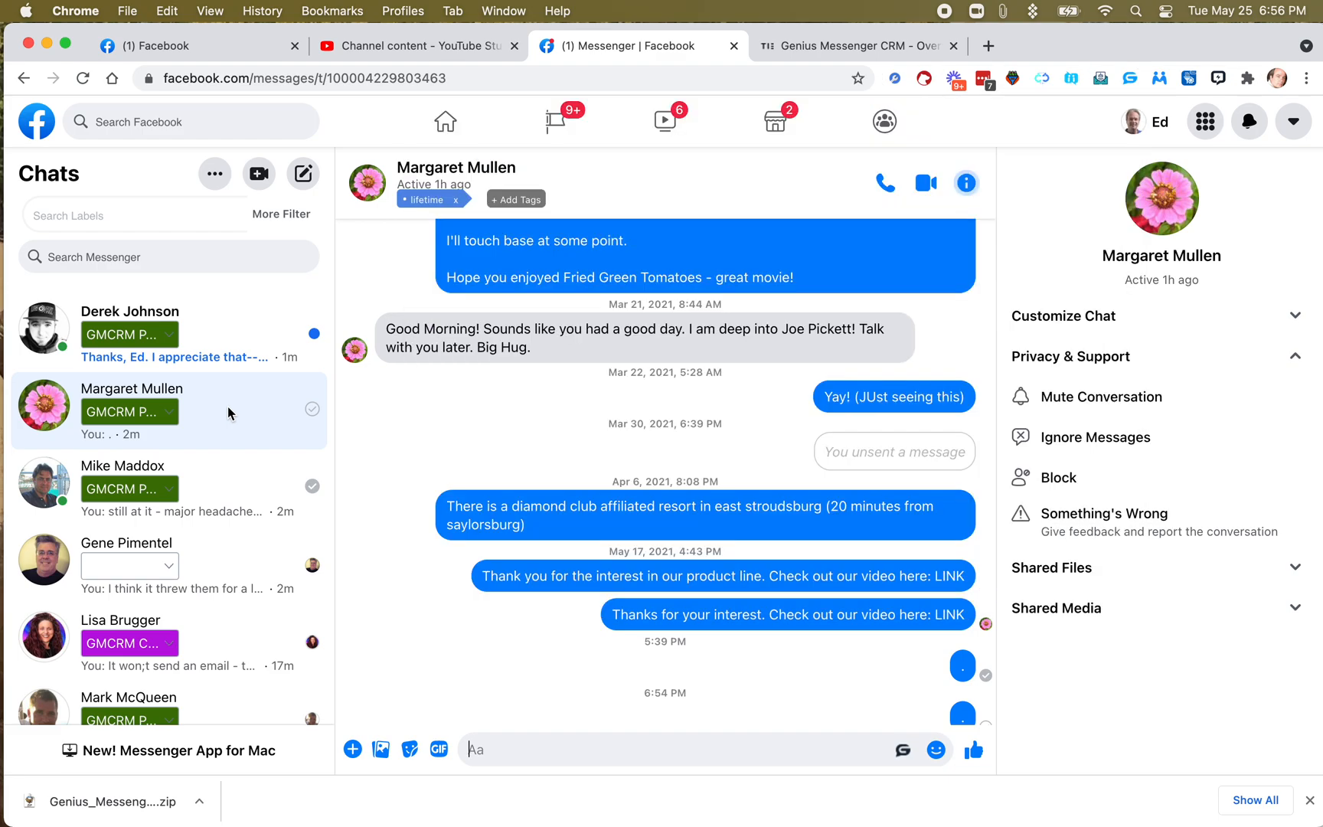
{"action": "mouse_move", "coordinate": [429, 201]}
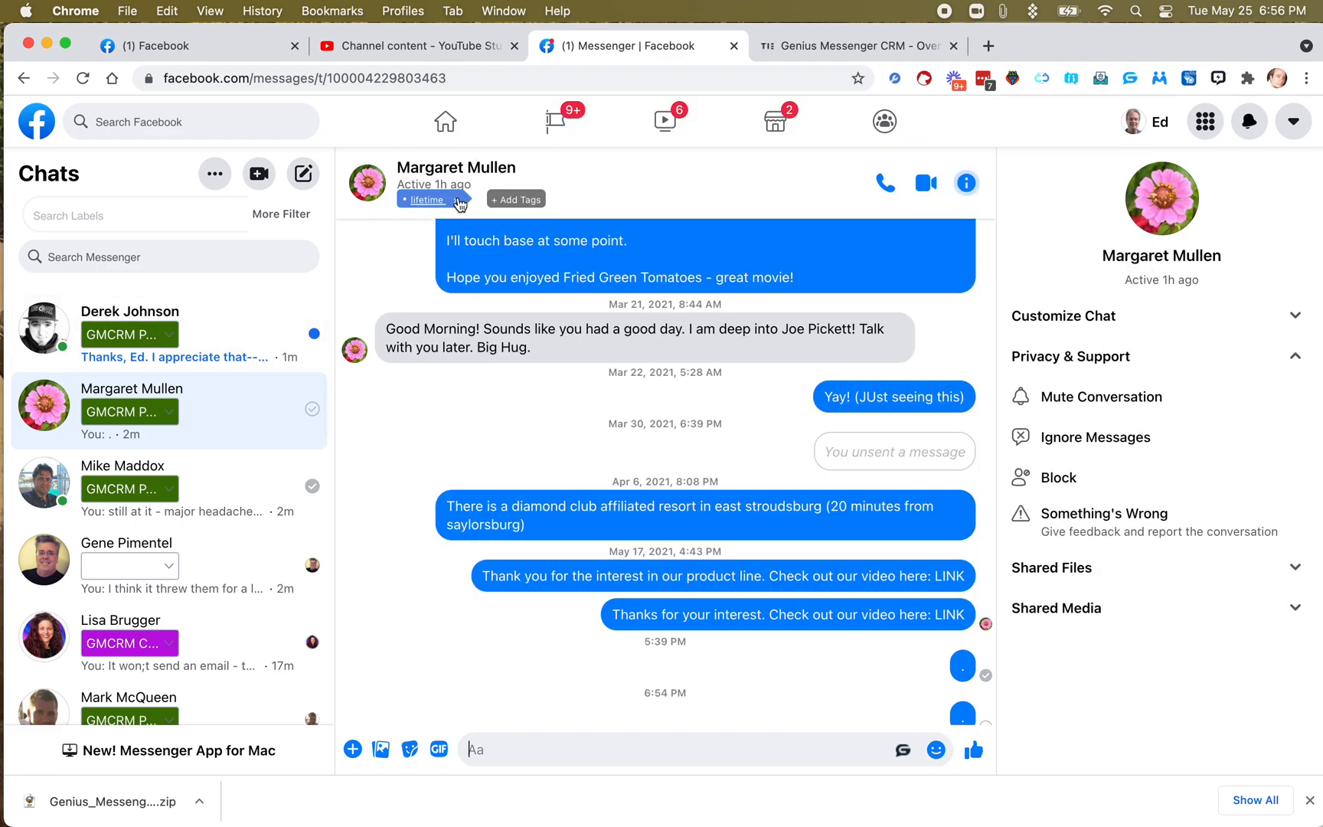
{"action": "left_click", "coordinate": [429, 199]}
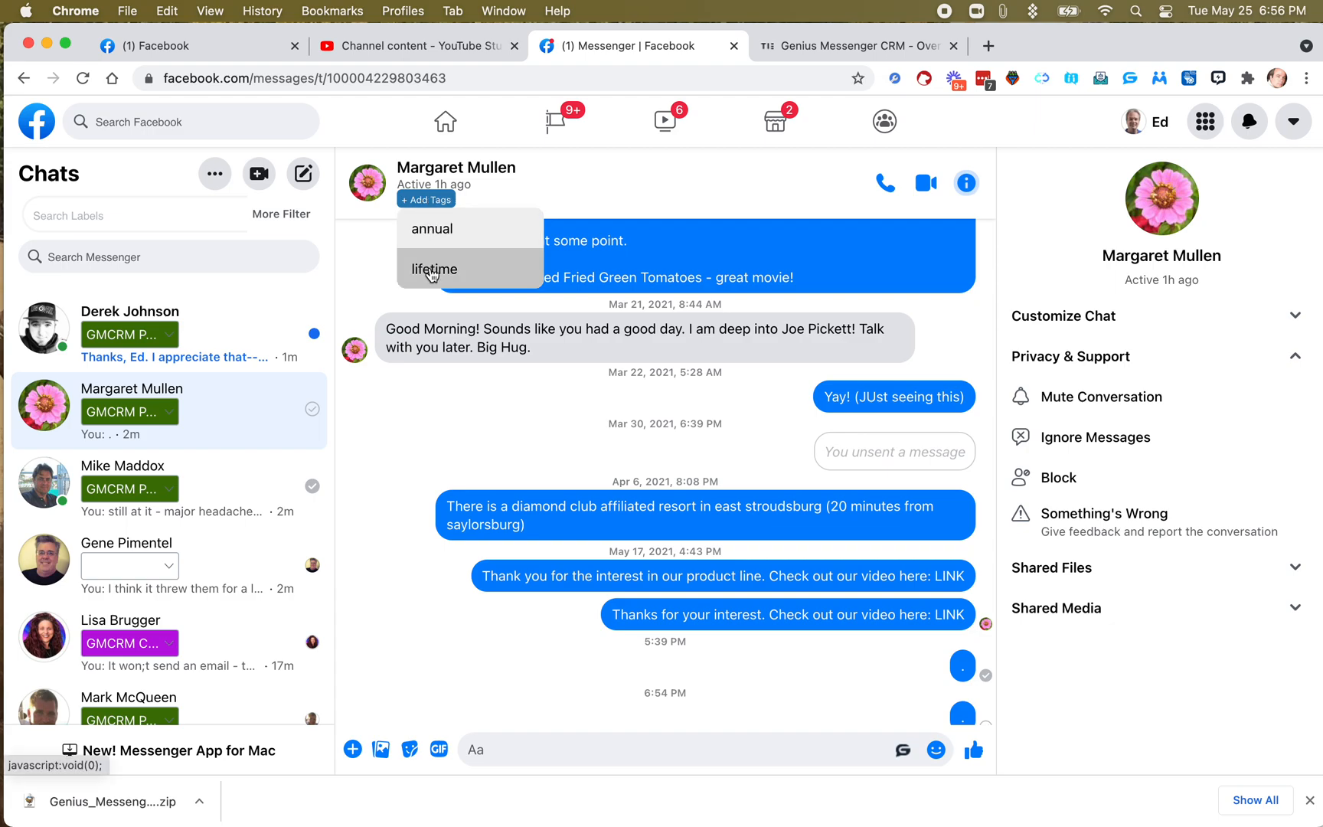
{"action": "left_click", "coordinate": [435, 268]}
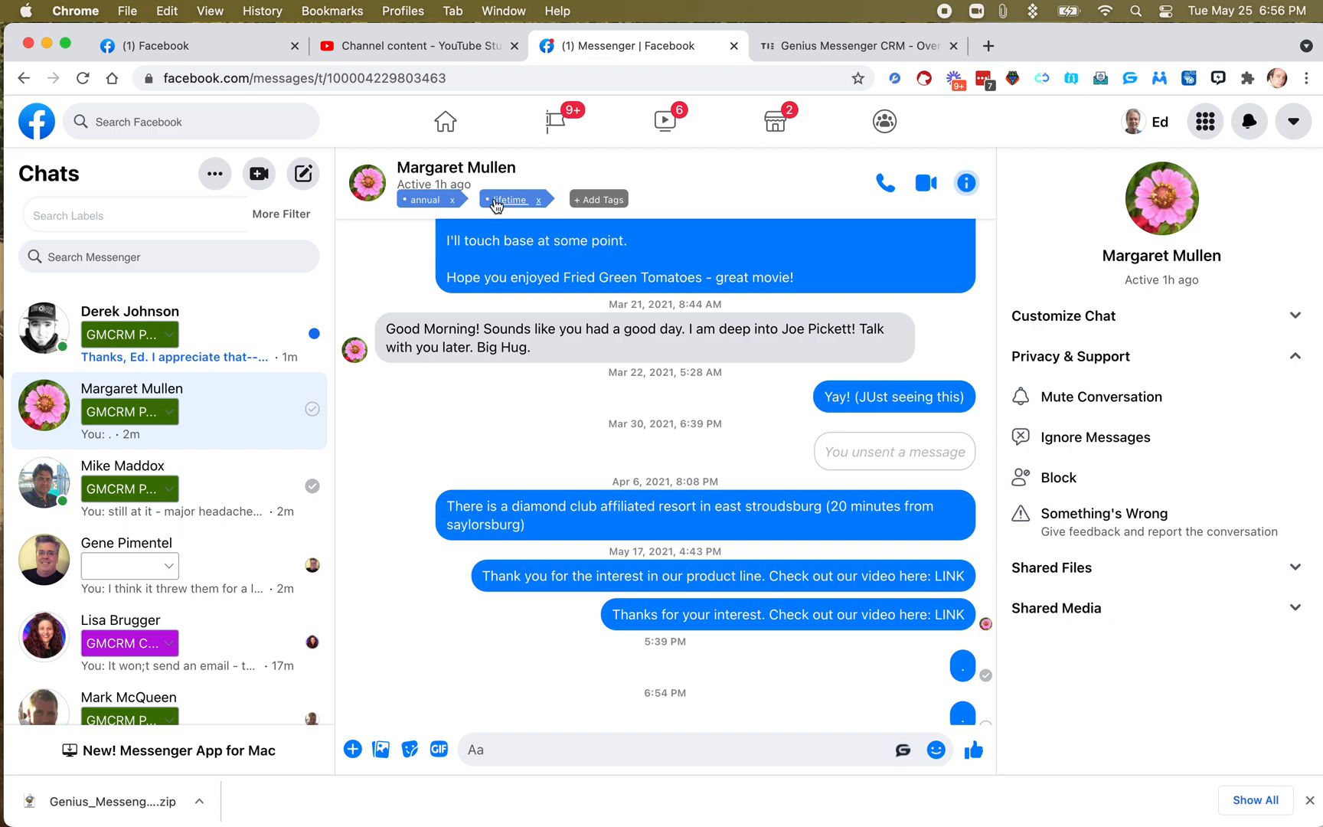
{"action": "mouse_move", "coordinate": [510, 201]}
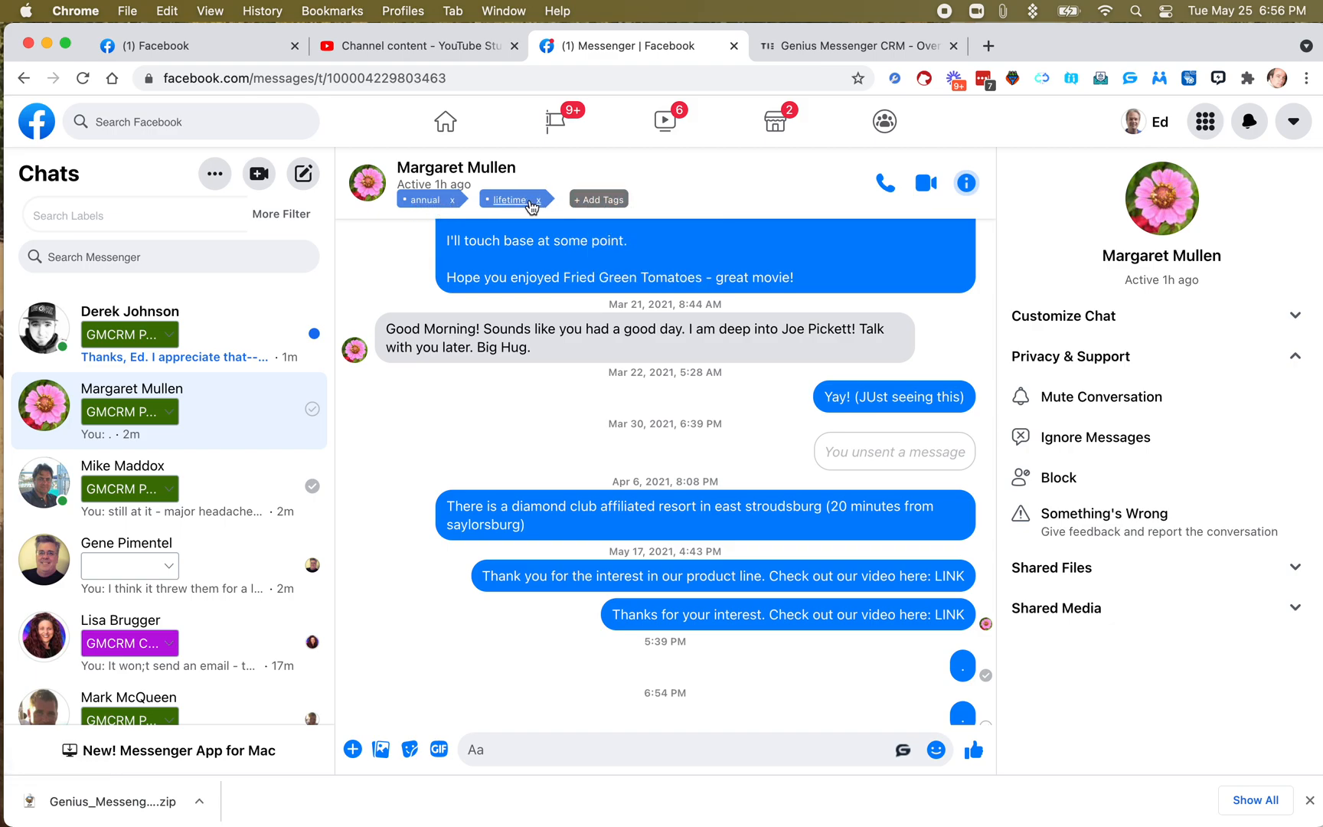
{"action": "mouse_move", "coordinate": [426, 201]}
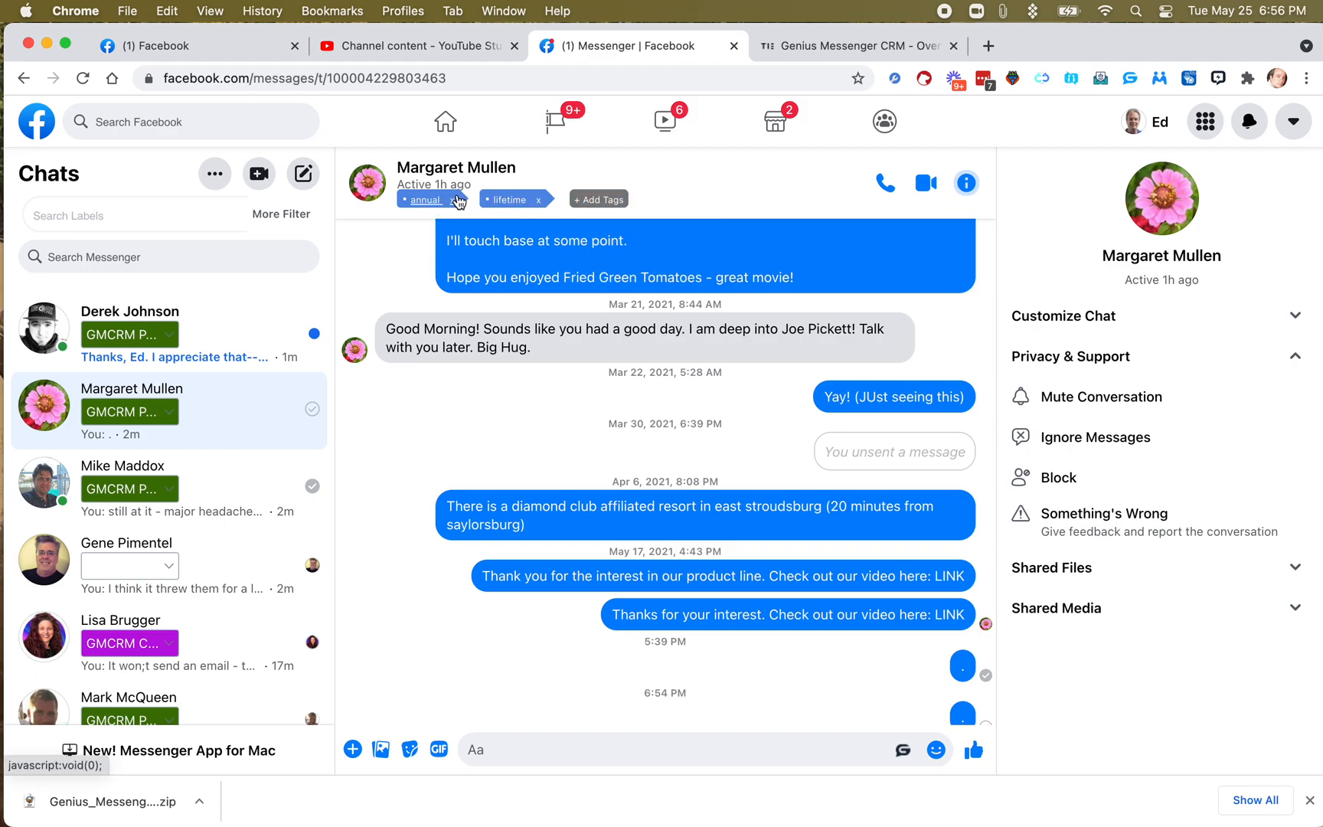
{"action": "left_click", "coordinate": [453, 199]}
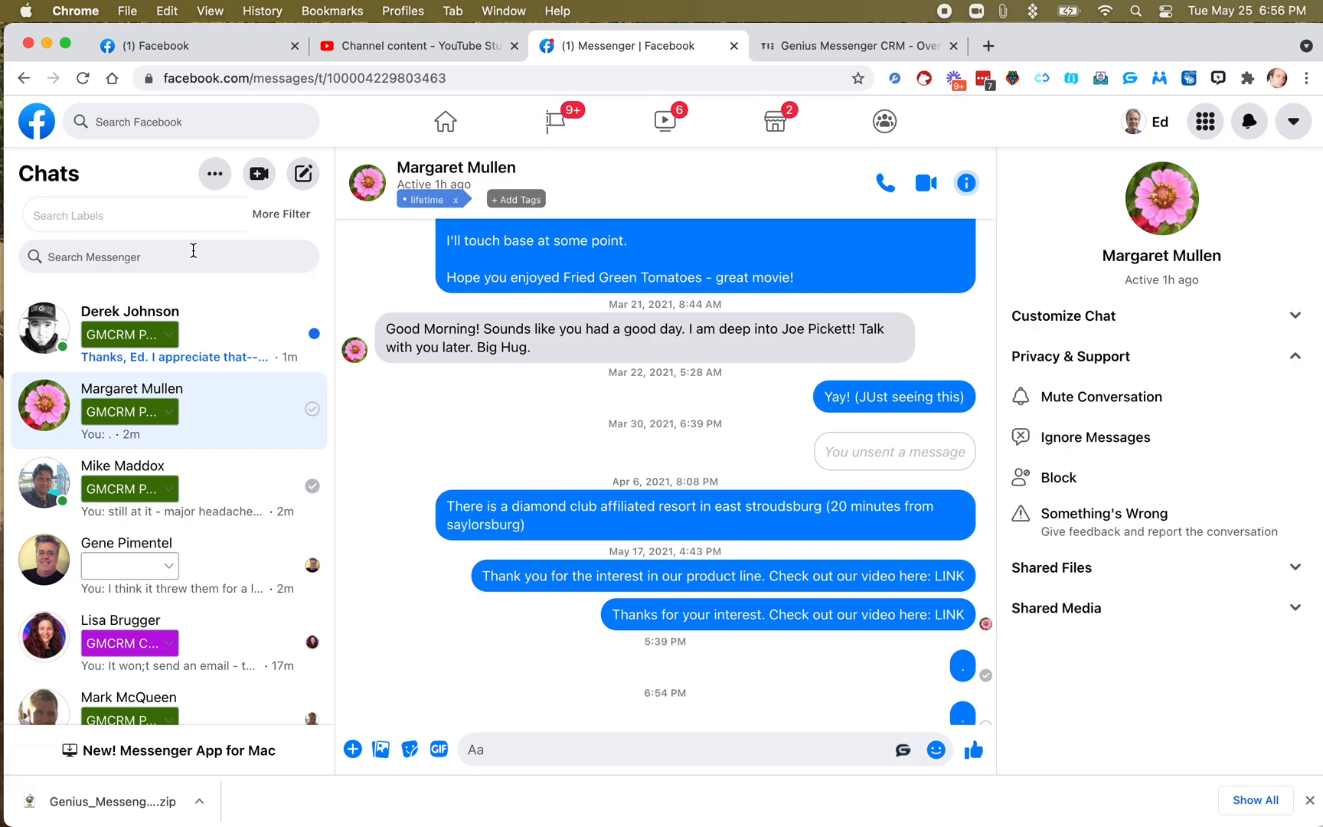
- Filter the Messenger chats by label search 'GMCRM P' and look through the matches
{"action": "left_click", "coordinate": [169, 258]}
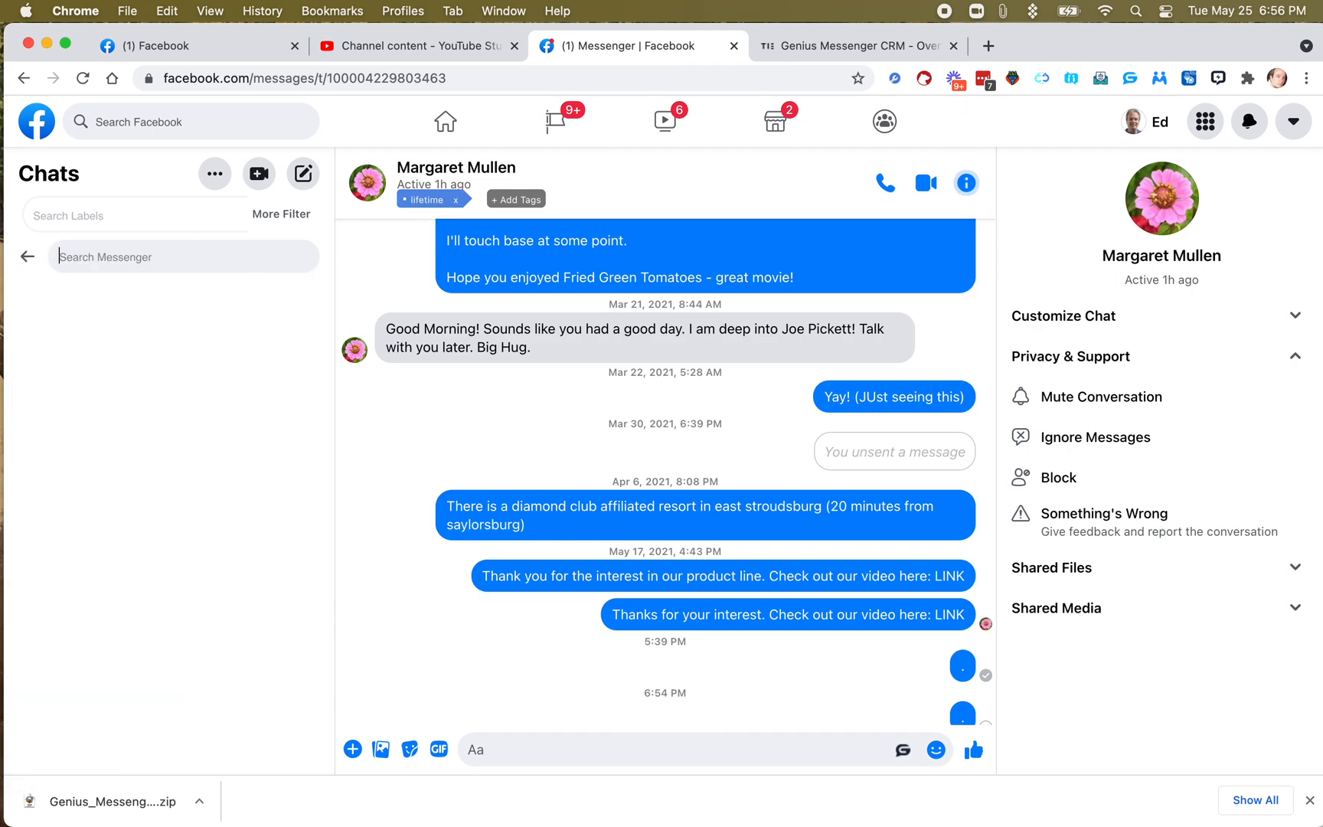
{"action": "type", "text": "GMCRM P"}
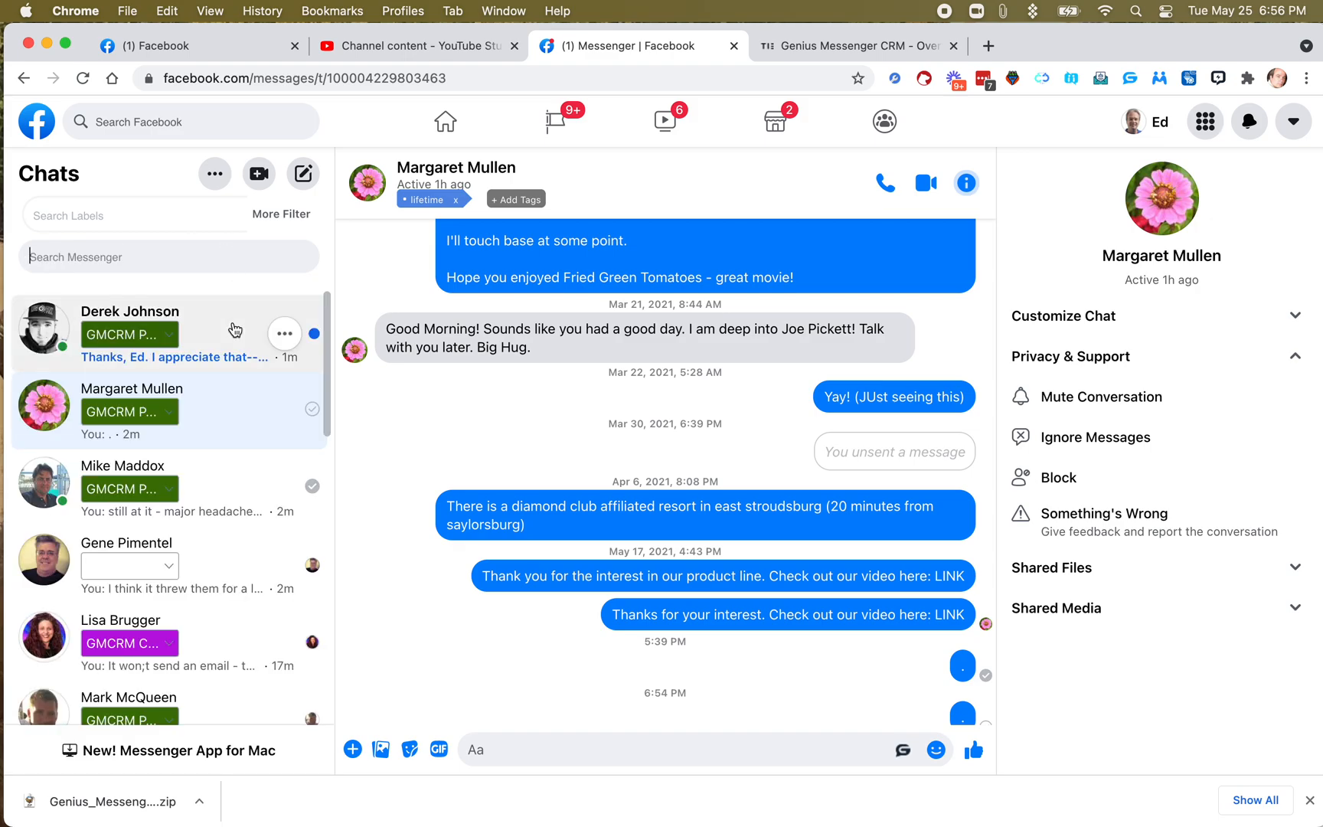
{"action": "mouse_move", "coordinate": [122, 427]}
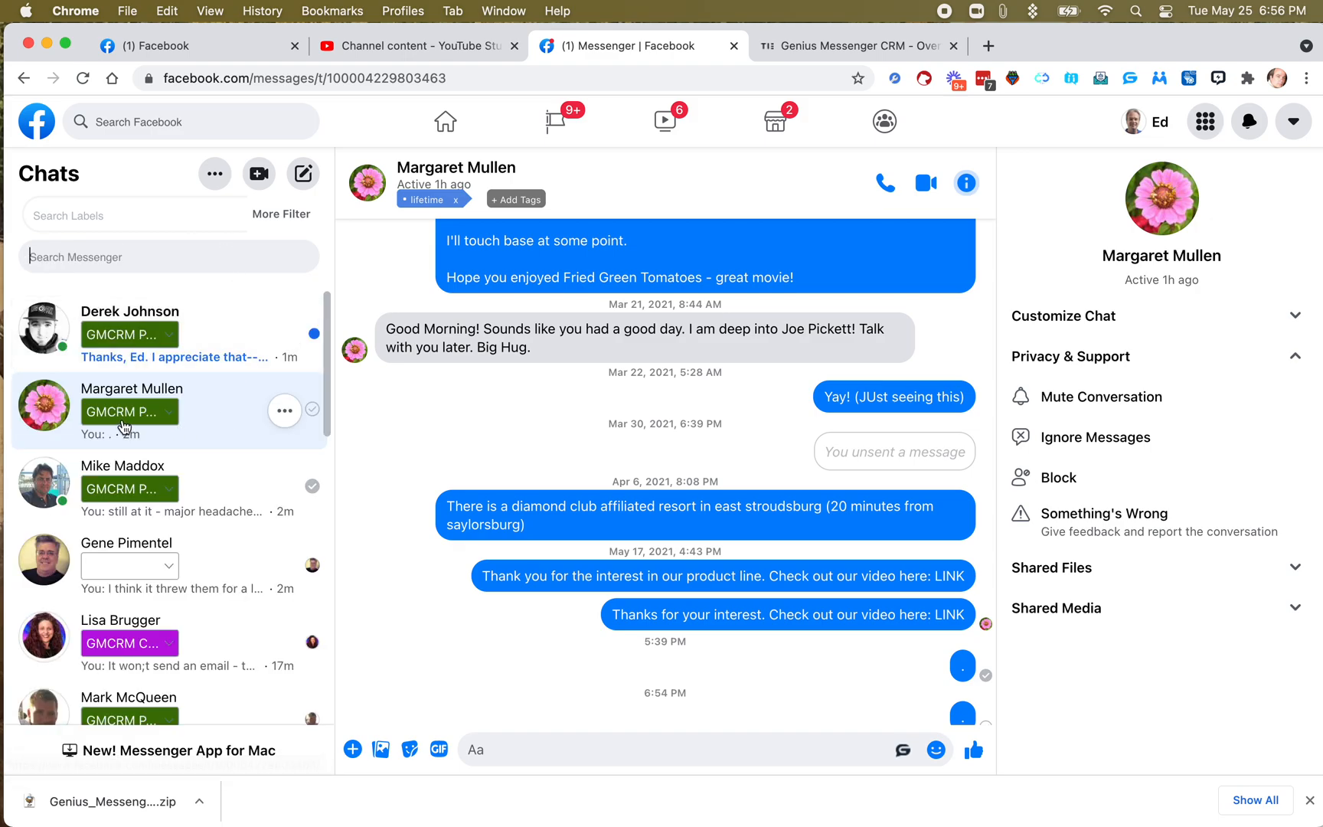
{"action": "mouse_move", "coordinate": [96, 205]}
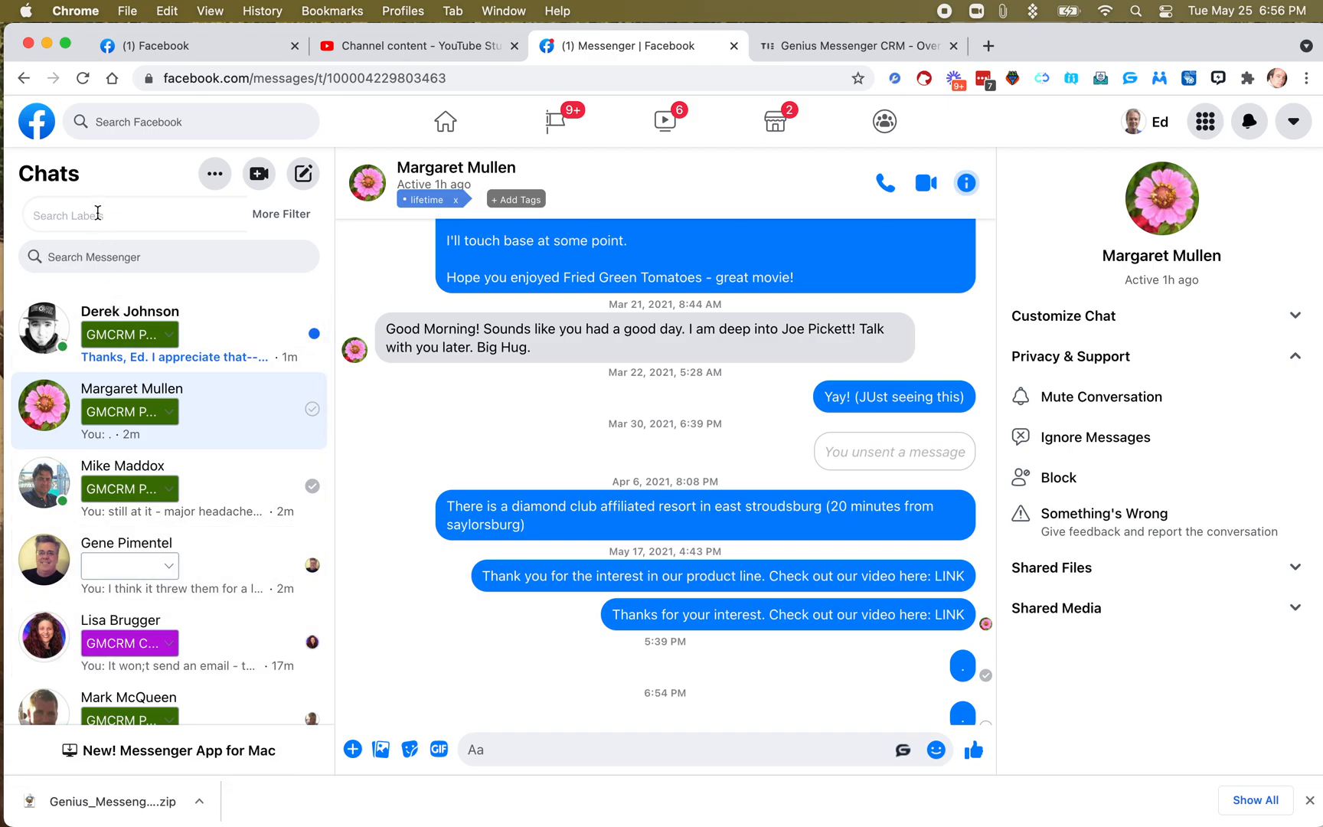
{"action": "type", "text": "GMCRM"}
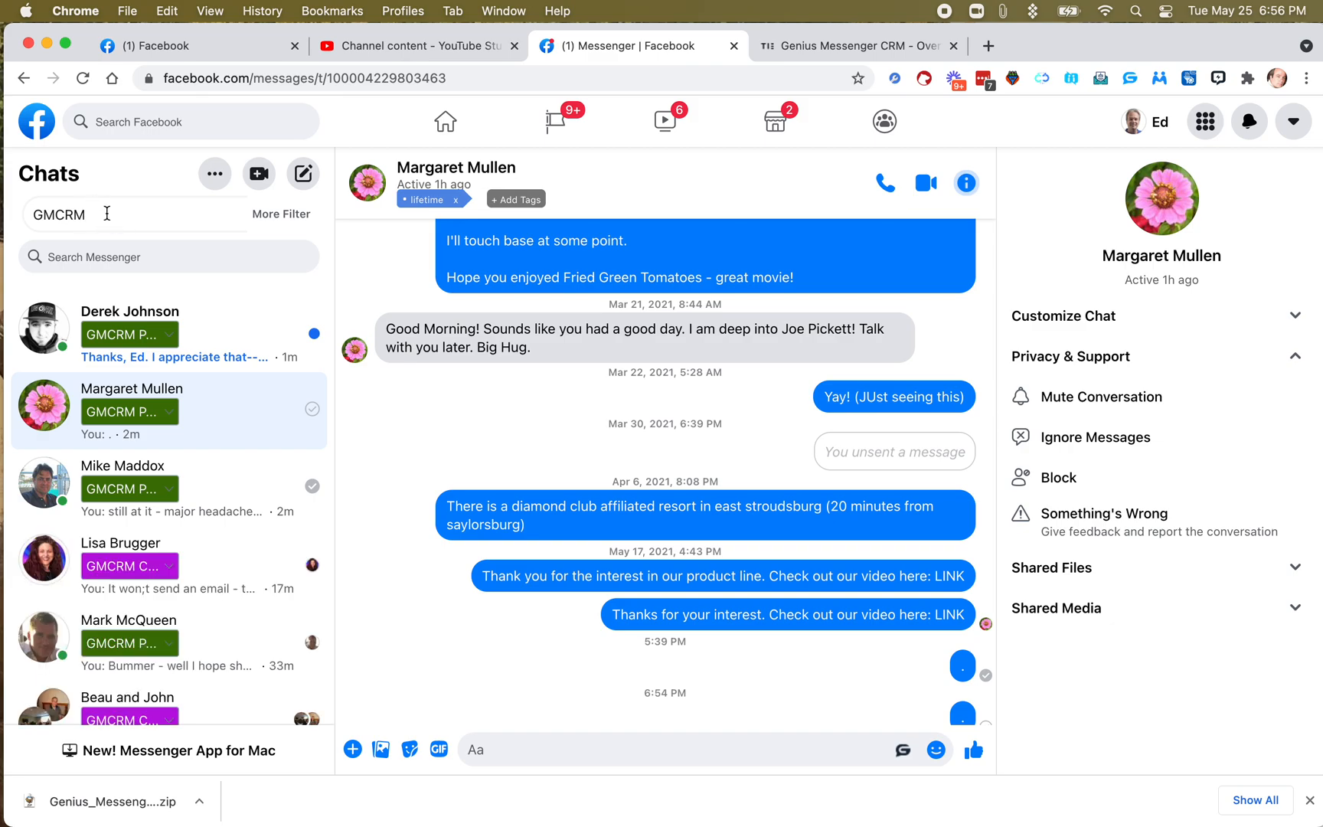
{"action": "type", "text": "P"}
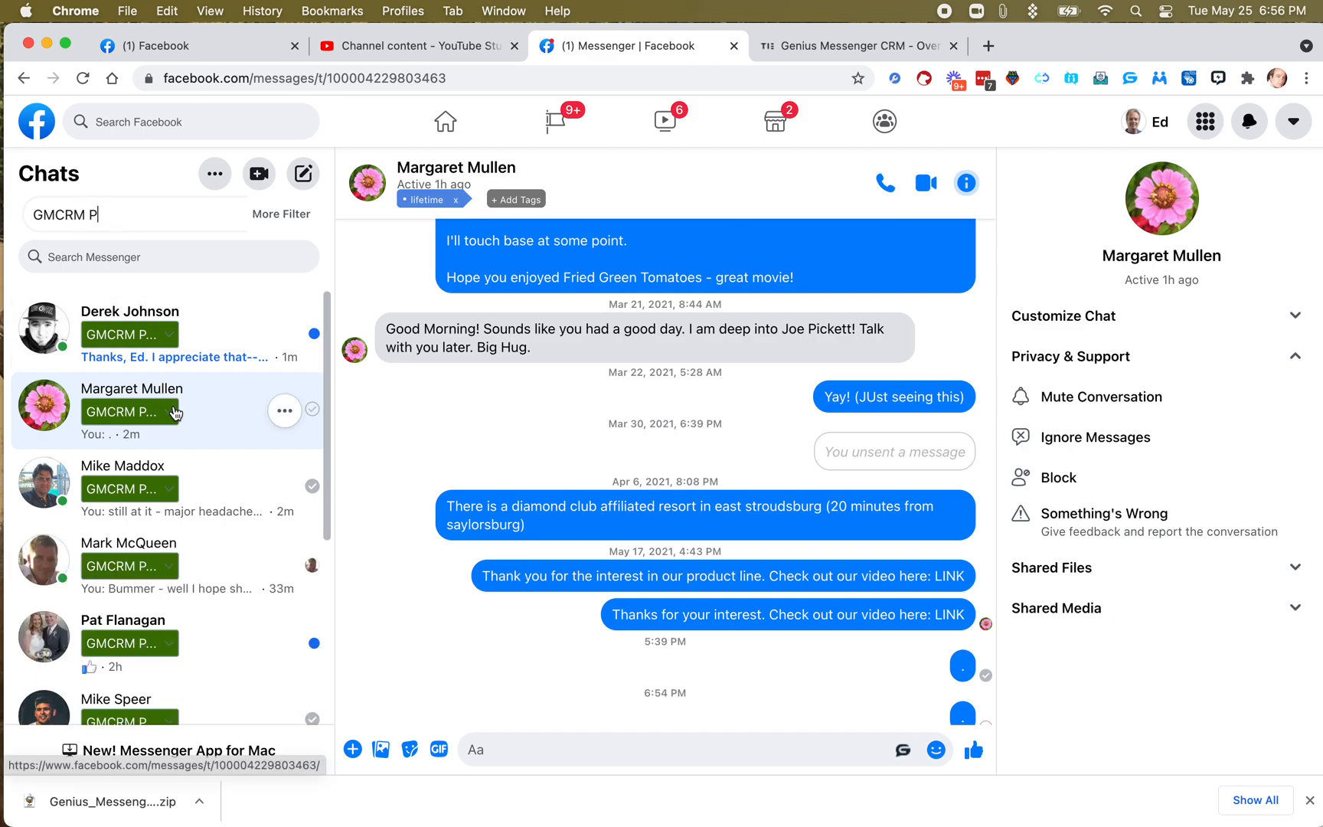
{"action": "scroll", "scroll_direction": "down", "scroll_amount": 3}
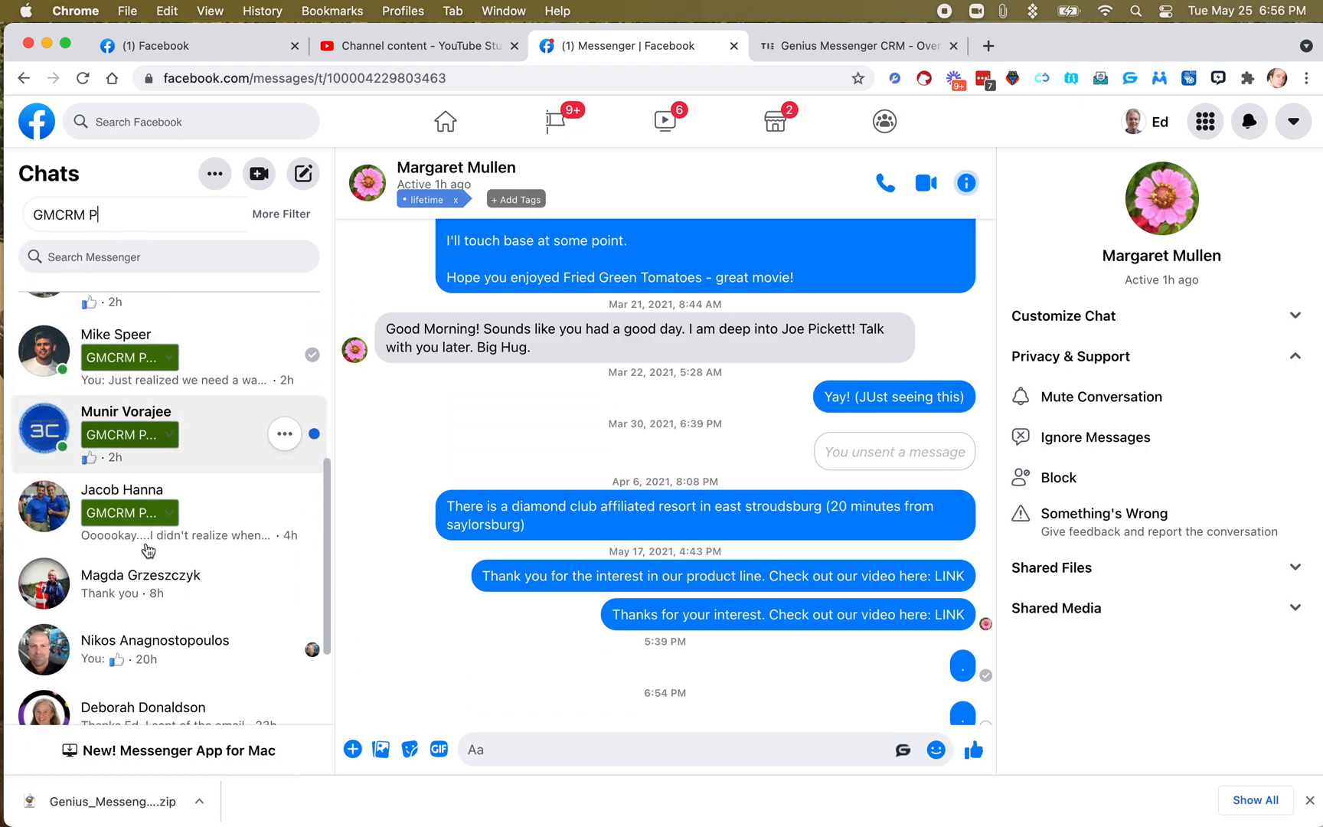
{"action": "scroll", "scroll_direction": "up", "scroll_amount": 3}
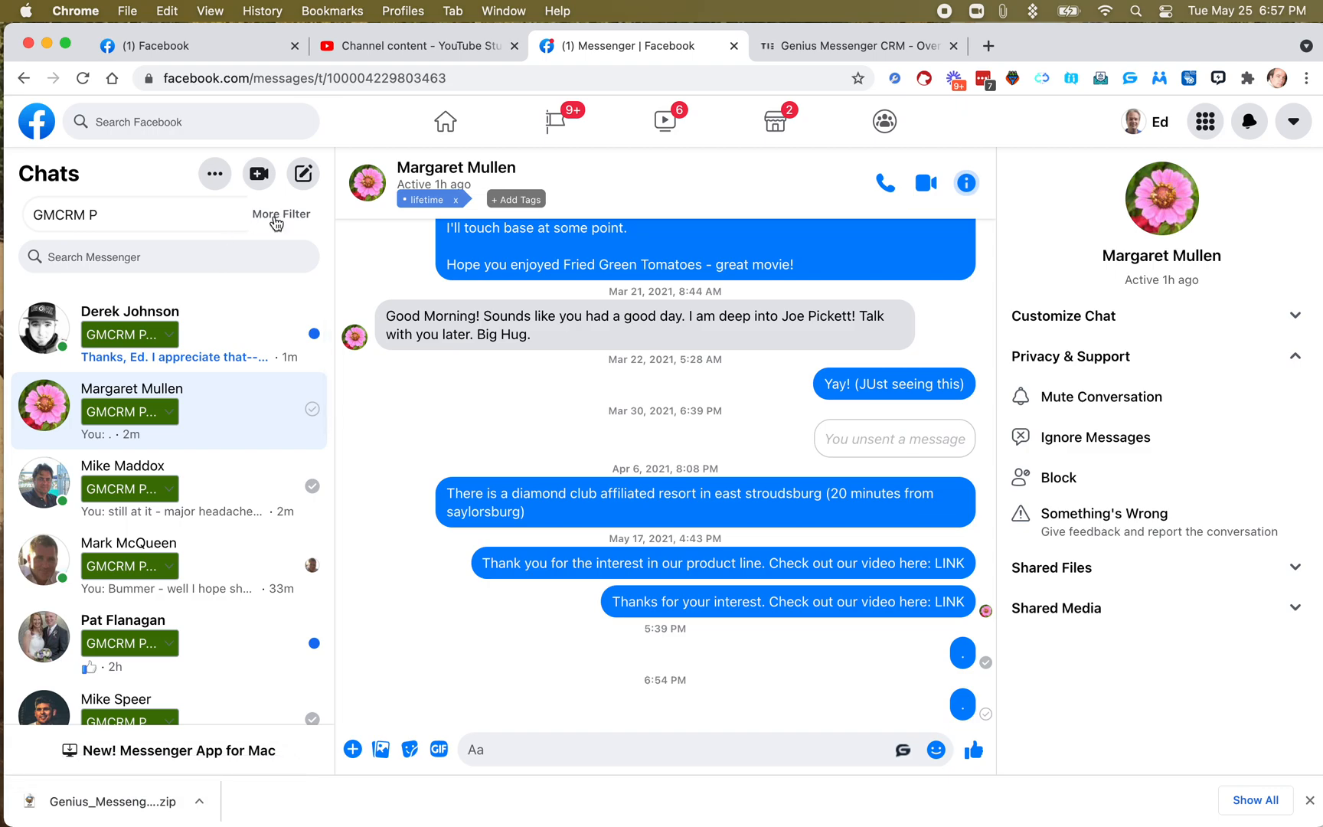
- Reveal the extra filters and switch the chats filter to Tags
{"action": "left_click", "coordinate": [280, 214]}
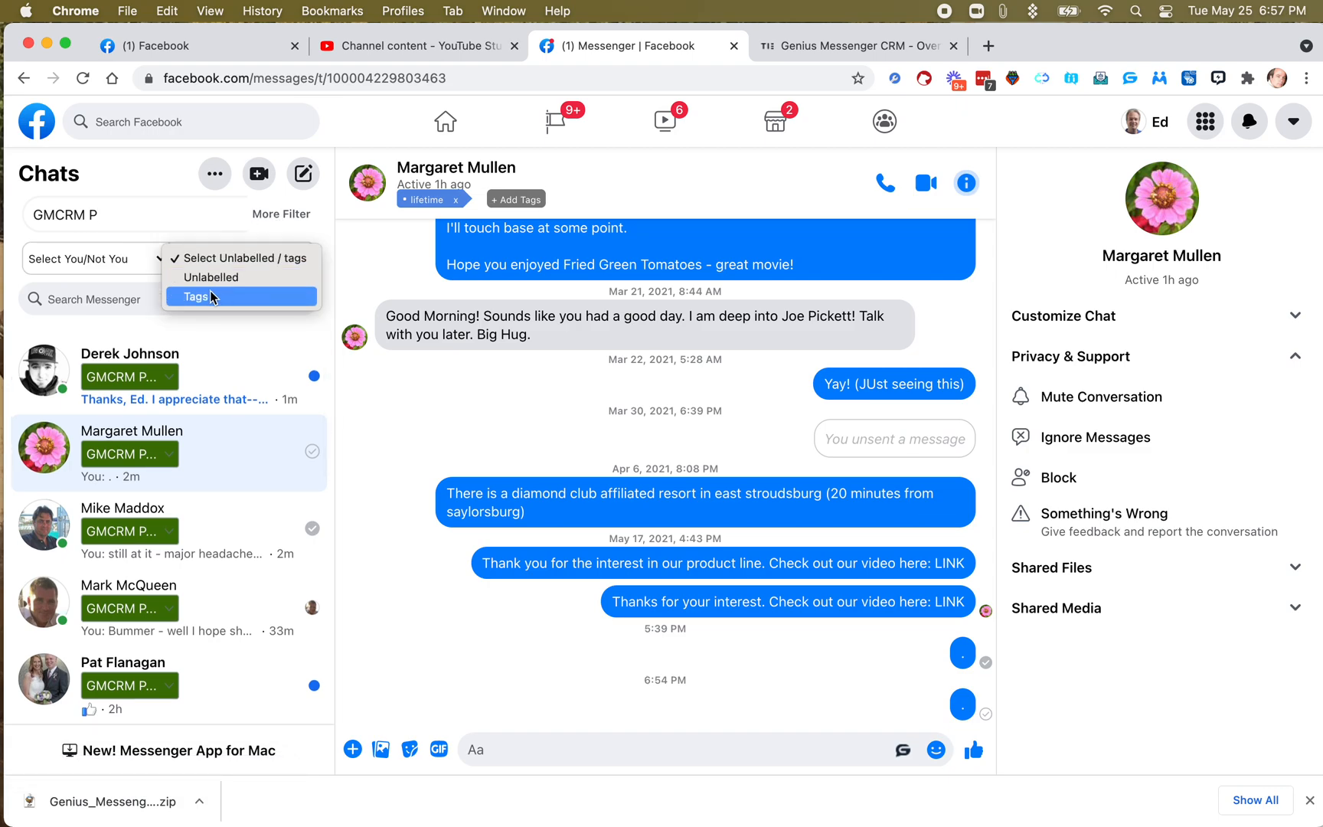
{"action": "left_click", "coordinate": [195, 295]}
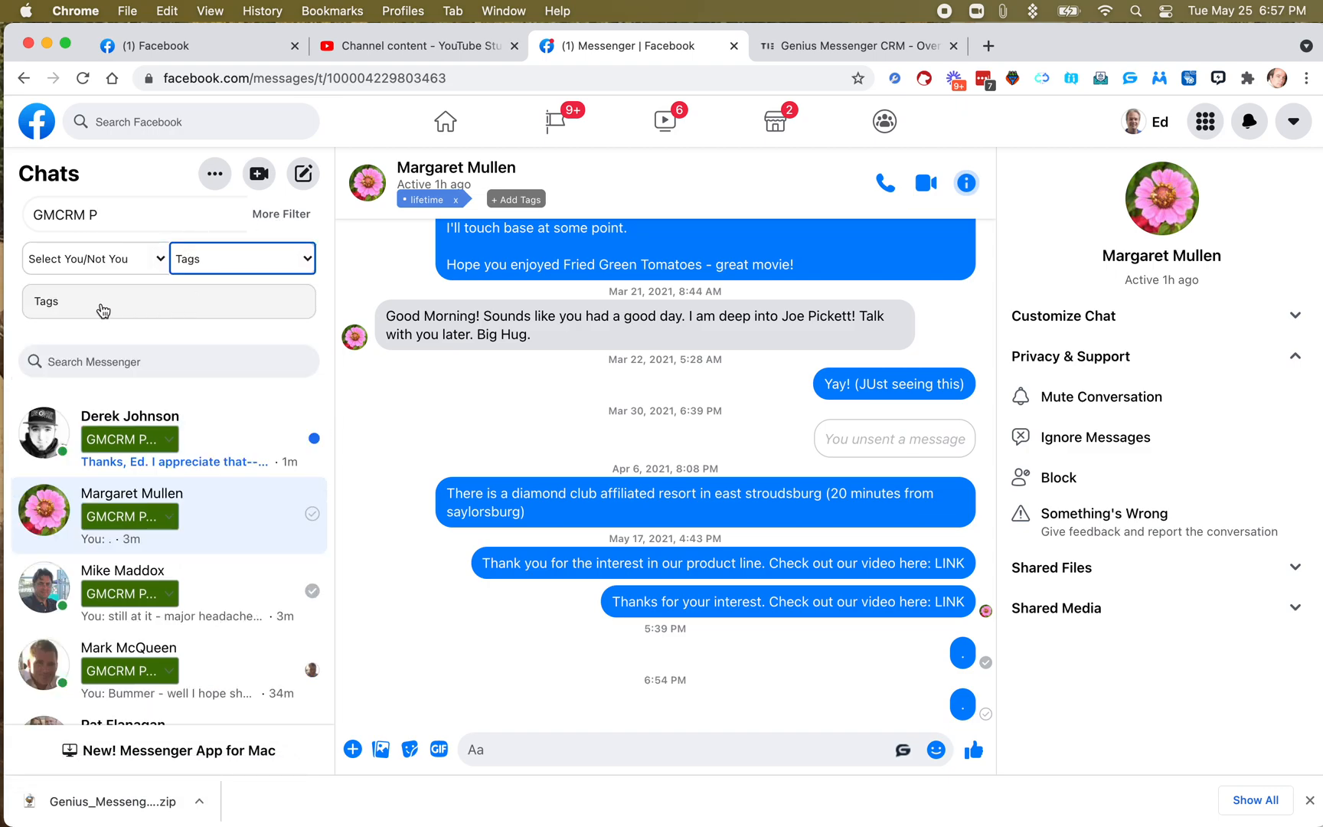
{"action": "left_click", "coordinate": [169, 300]}
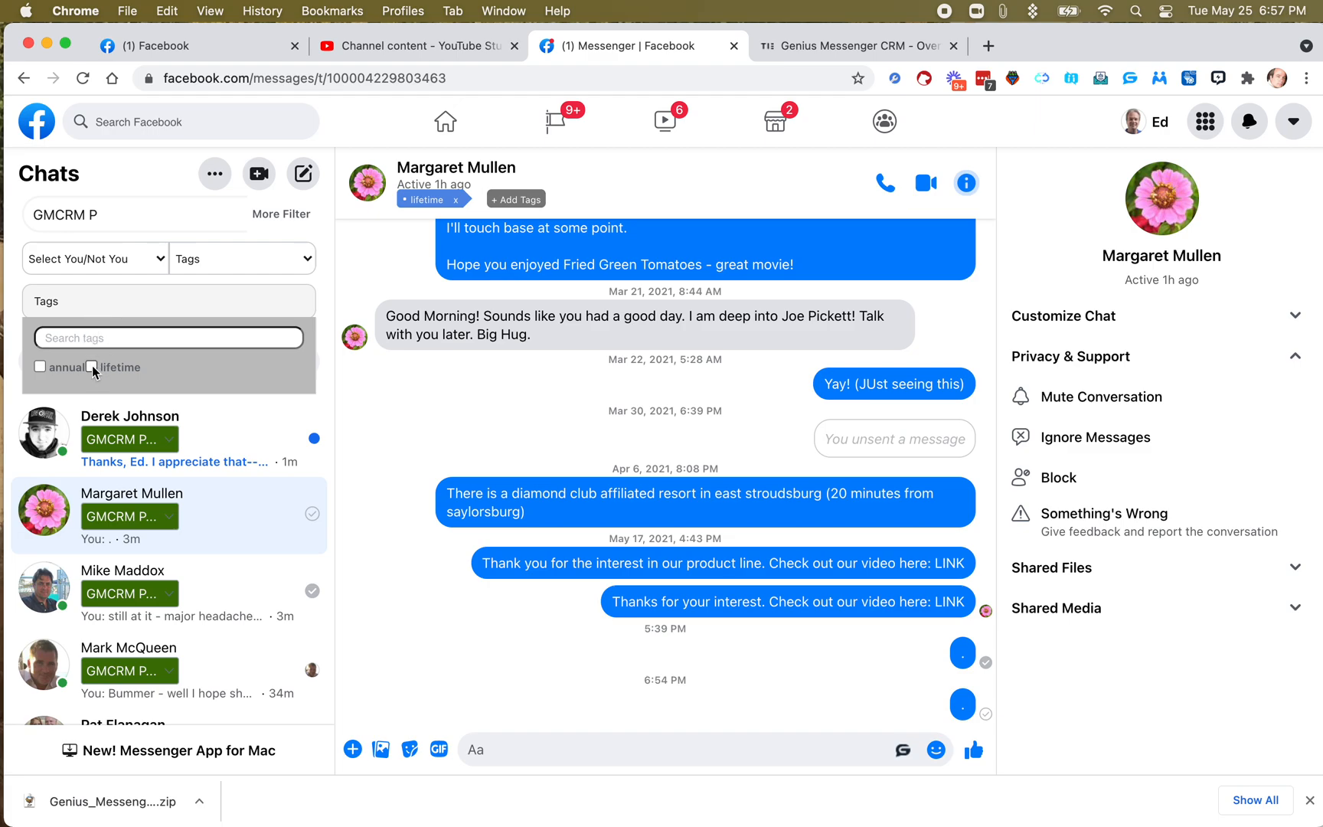
- Filter chats by the lifetime and annual tags, then clear both tags
{"action": "left_click", "coordinate": [85, 366]}
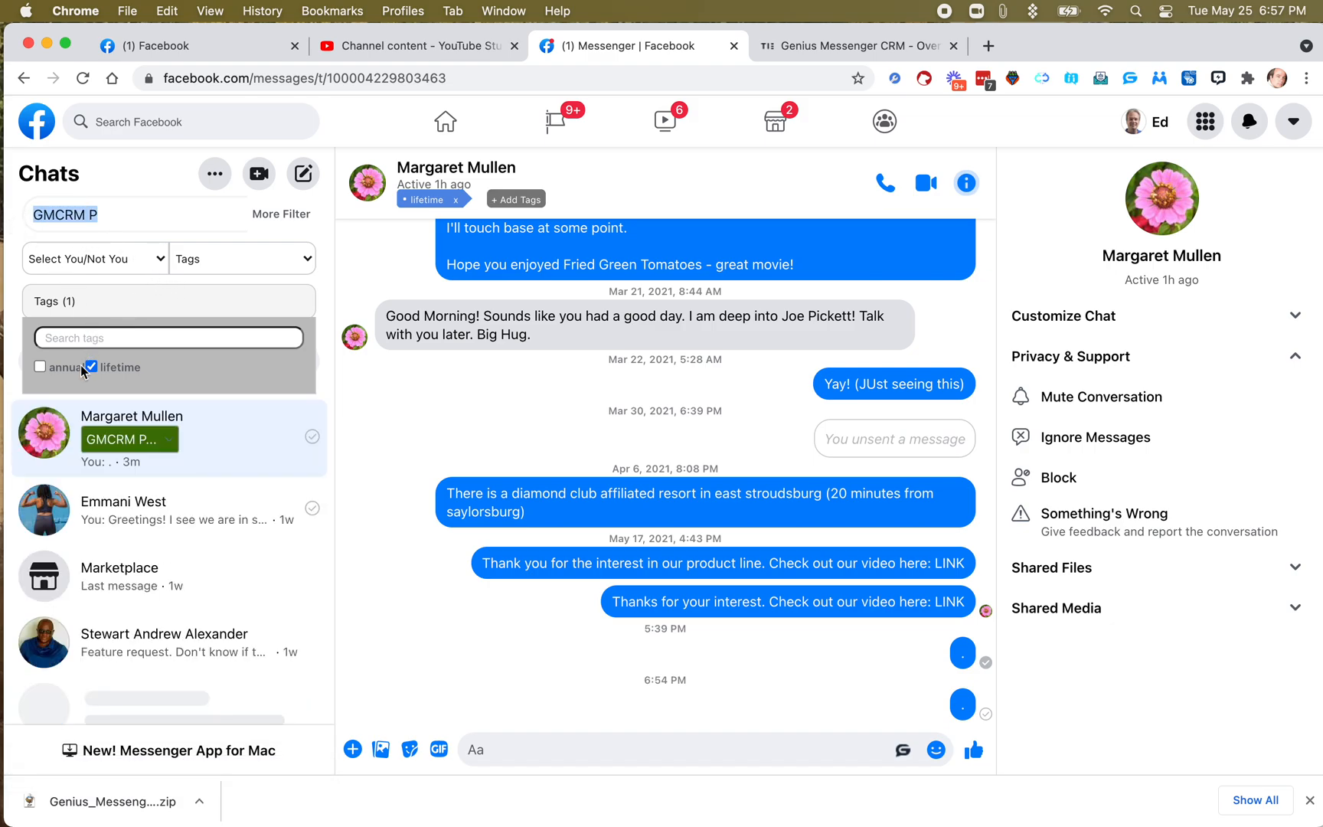
{"action": "left_click", "coordinate": [39, 368]}
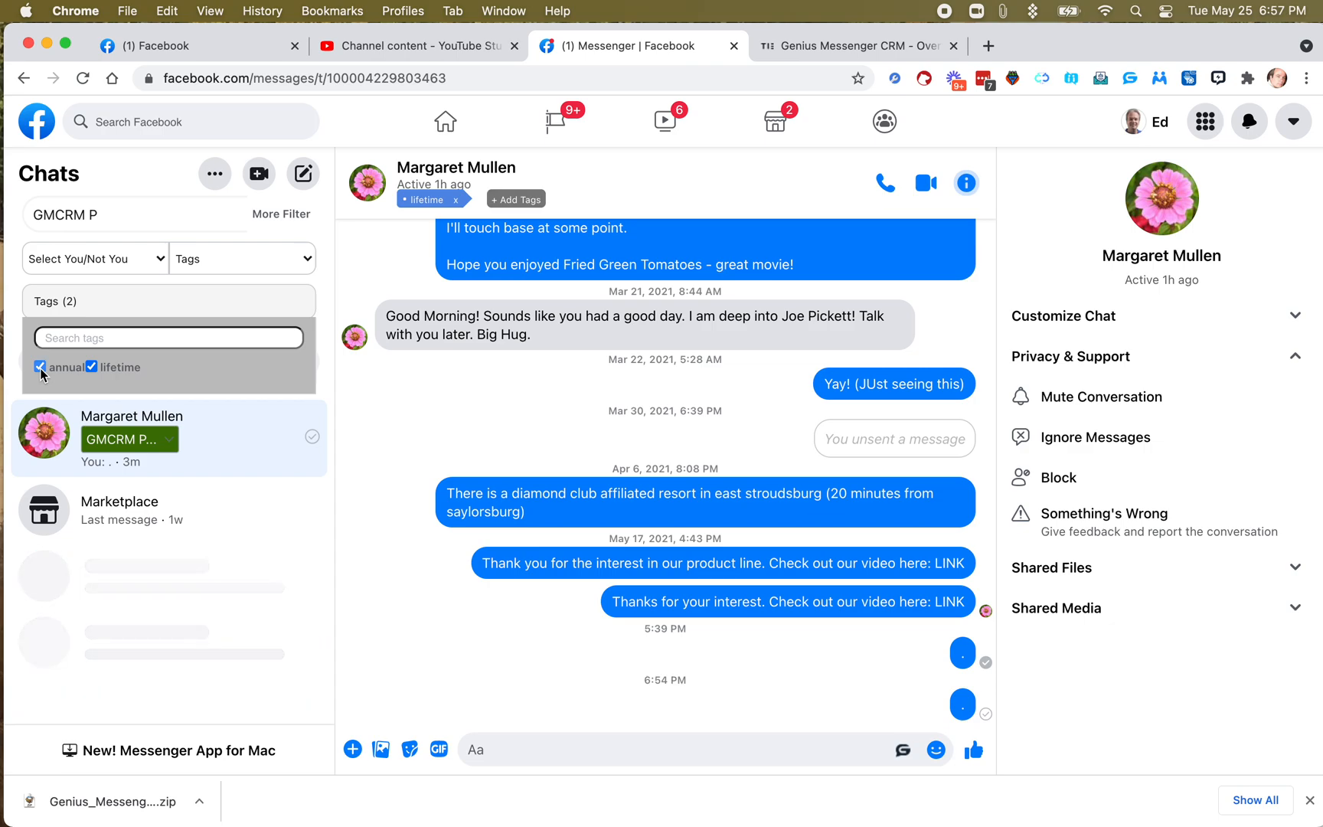
{"action": "left_click", "coordinate": [40, 366]}
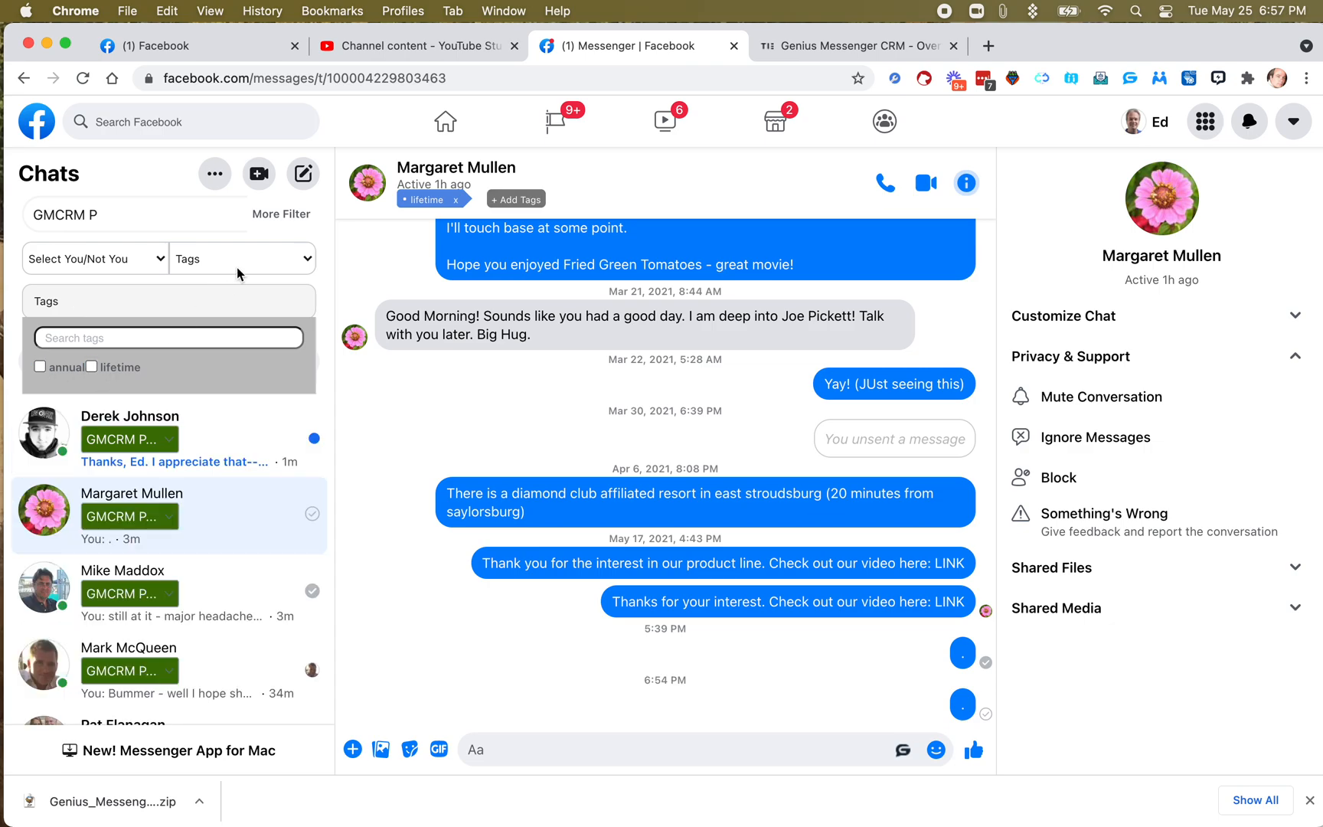
- Try the Unlabelled filter, set the sender filter to Sent By You, then drop Unlabelled
{"action": "left_click", "coordinate": [242, 259]}
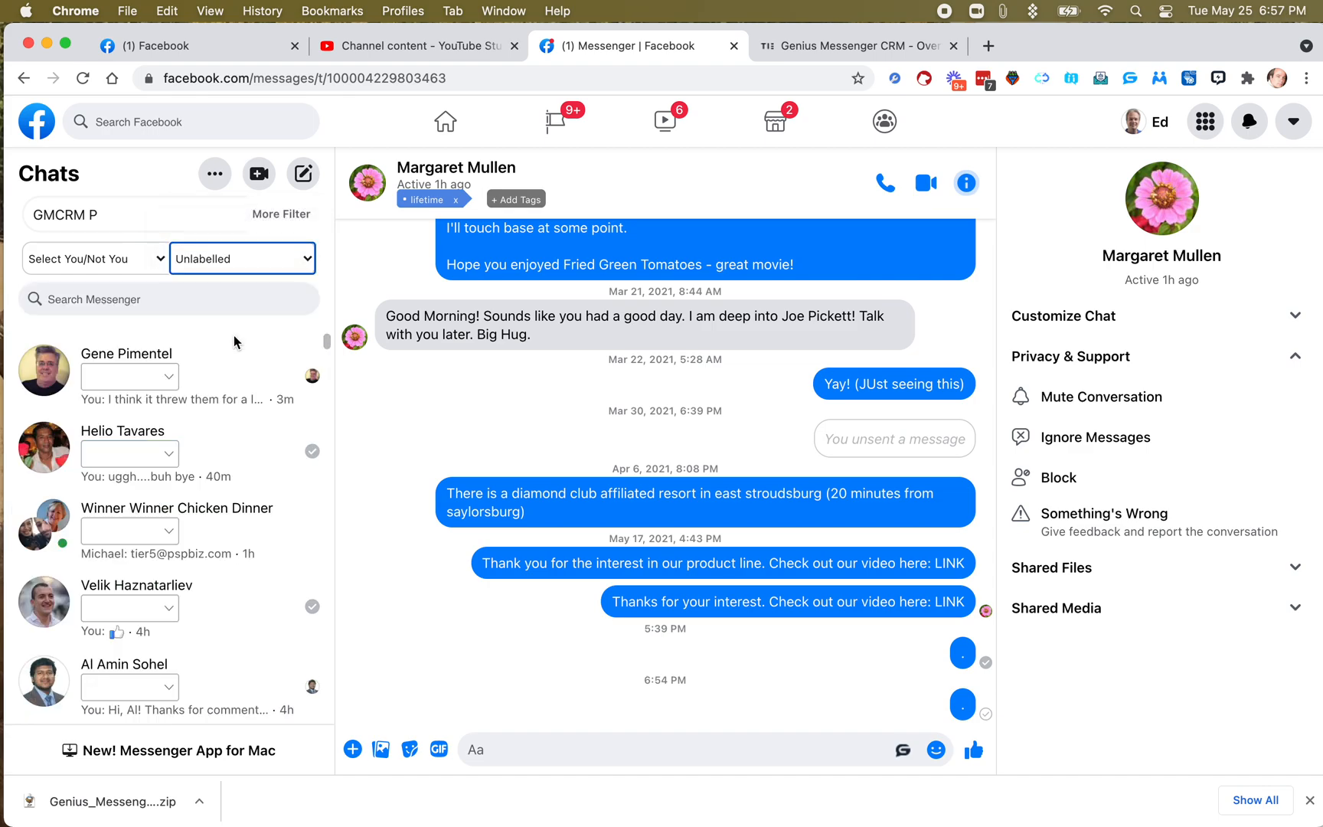
{"action": "left_click", "coordinate": [93, 259]}
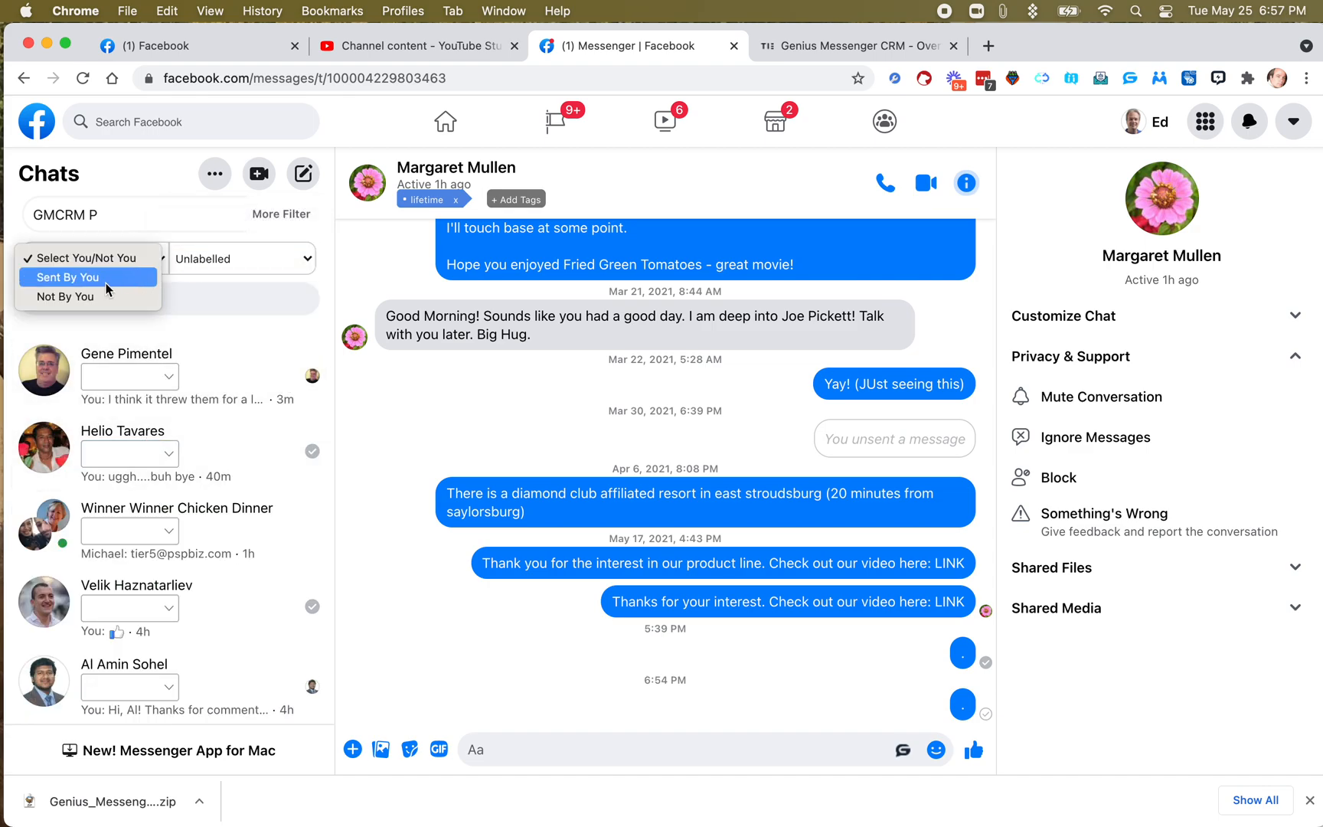
{"action": "left_click", "coordinate": [66, 277]}
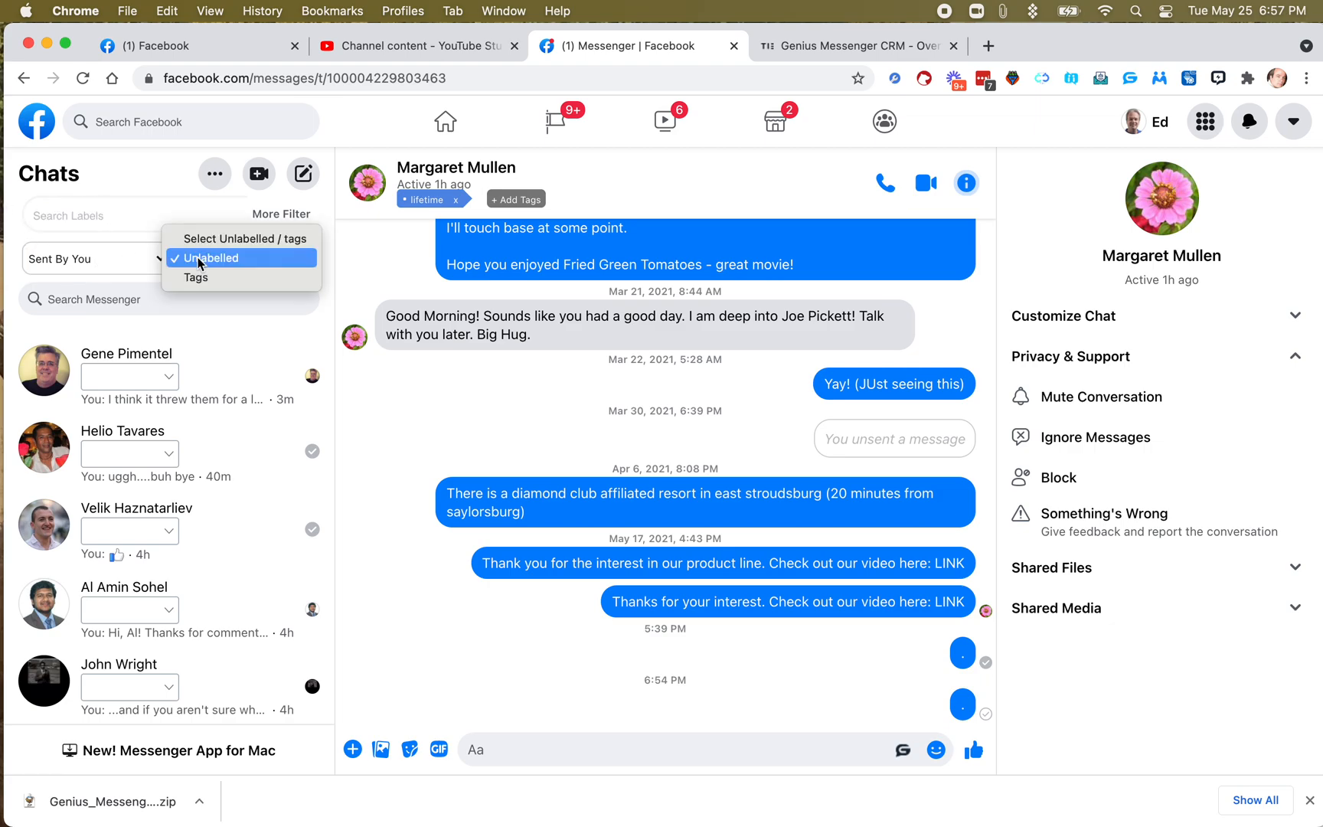
{"action": "left_click", "coordinate": [243, 237]}
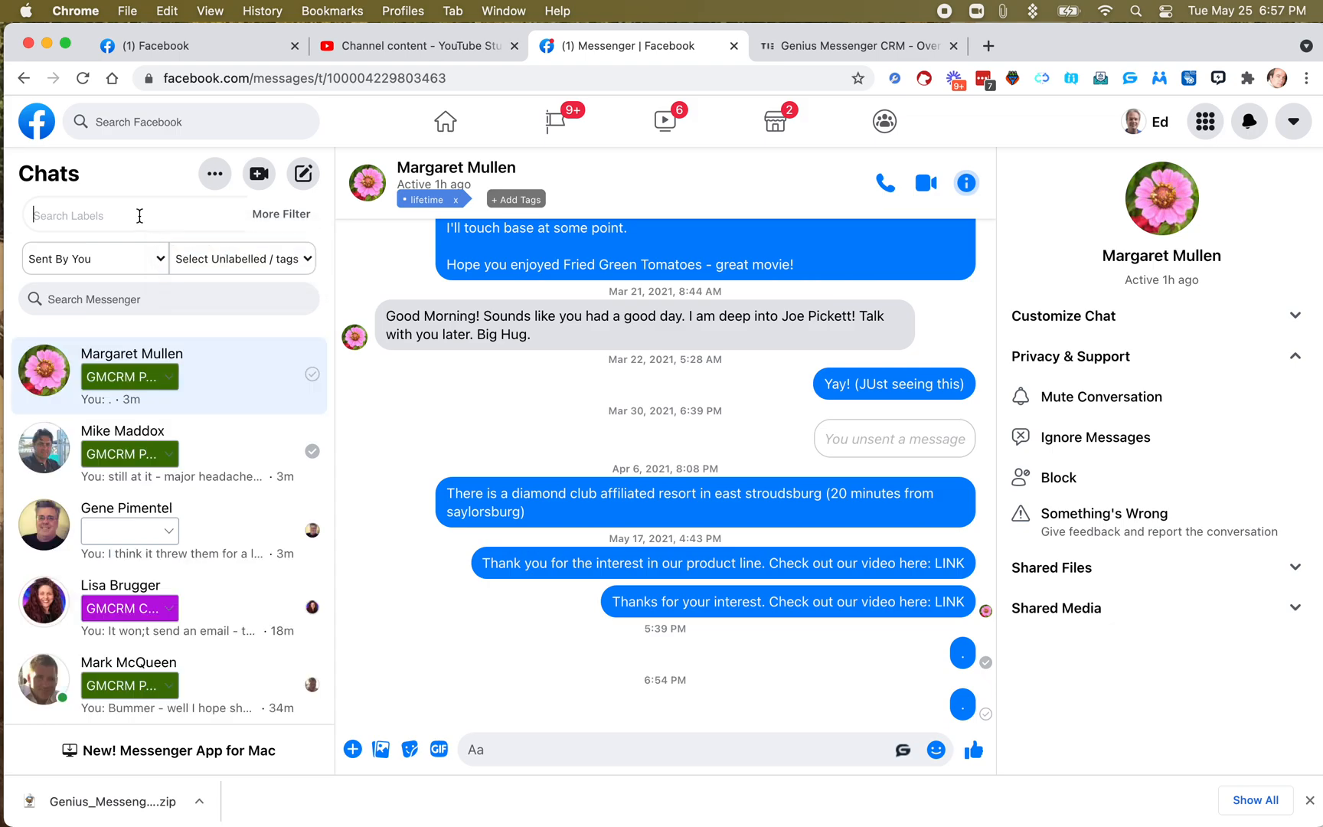
- Search labels for 'GMCRM P' among chats sent by you and review the sender filter
{"action": "type", "text": "GMCR"}
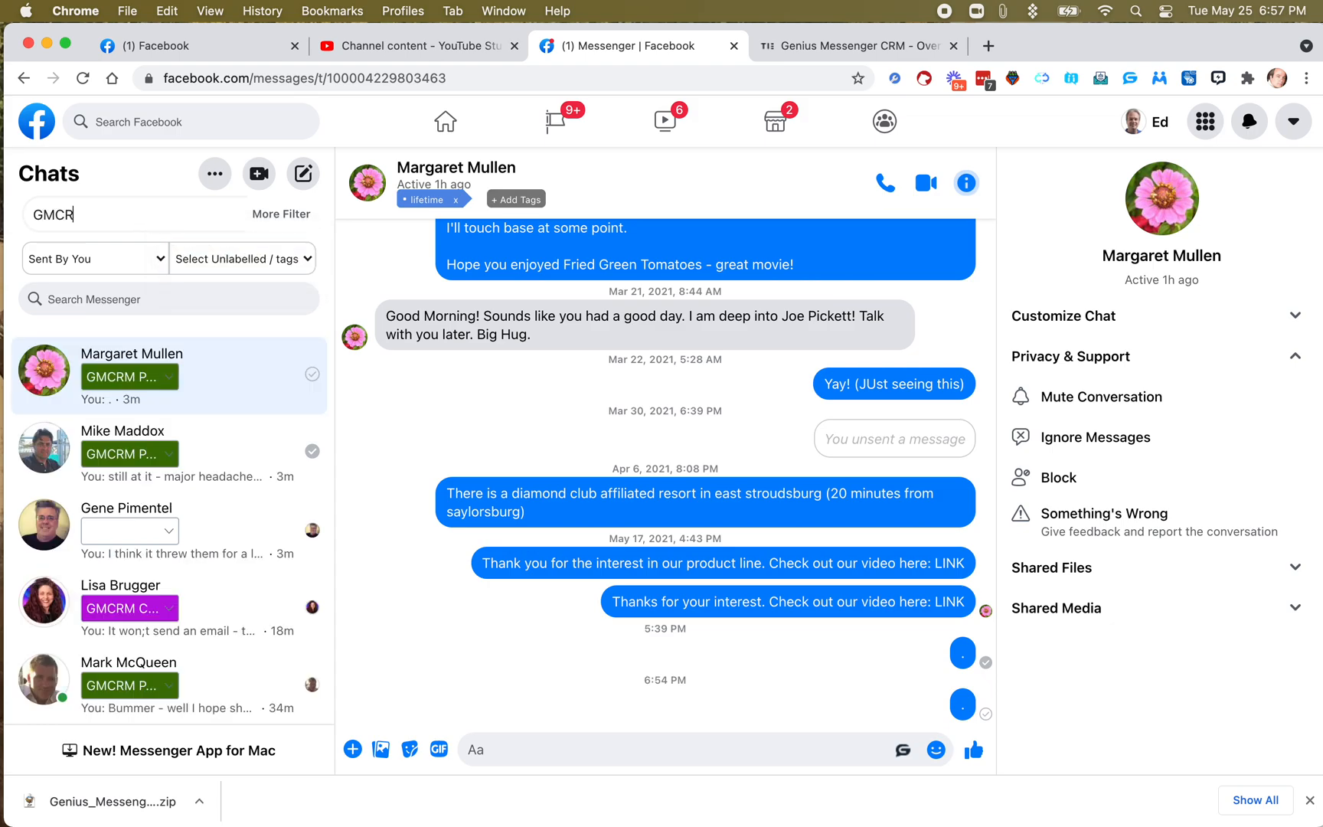
{"action": "type", "text": "M P"}
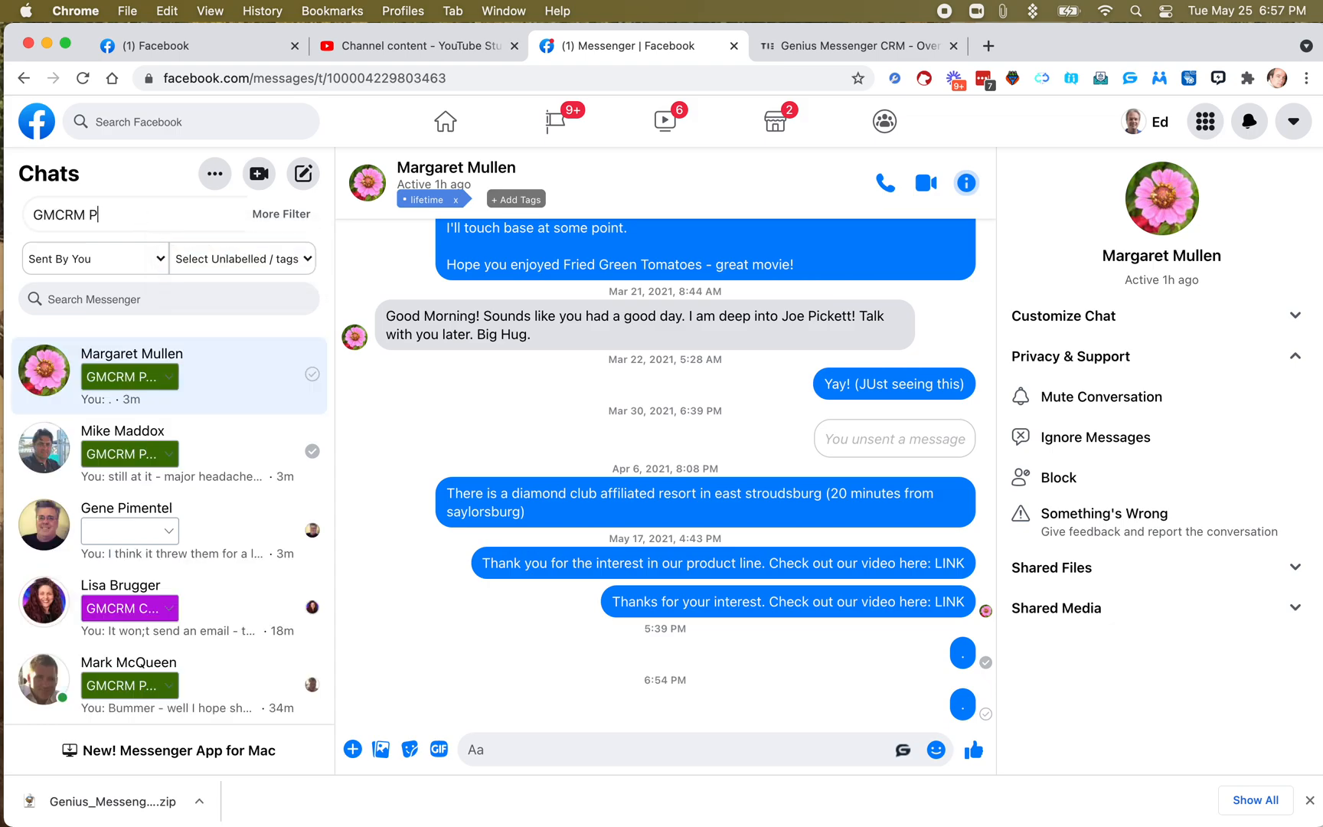
{"action": "scroll", "scroll_direction": "down", "scroll_amount": 3}
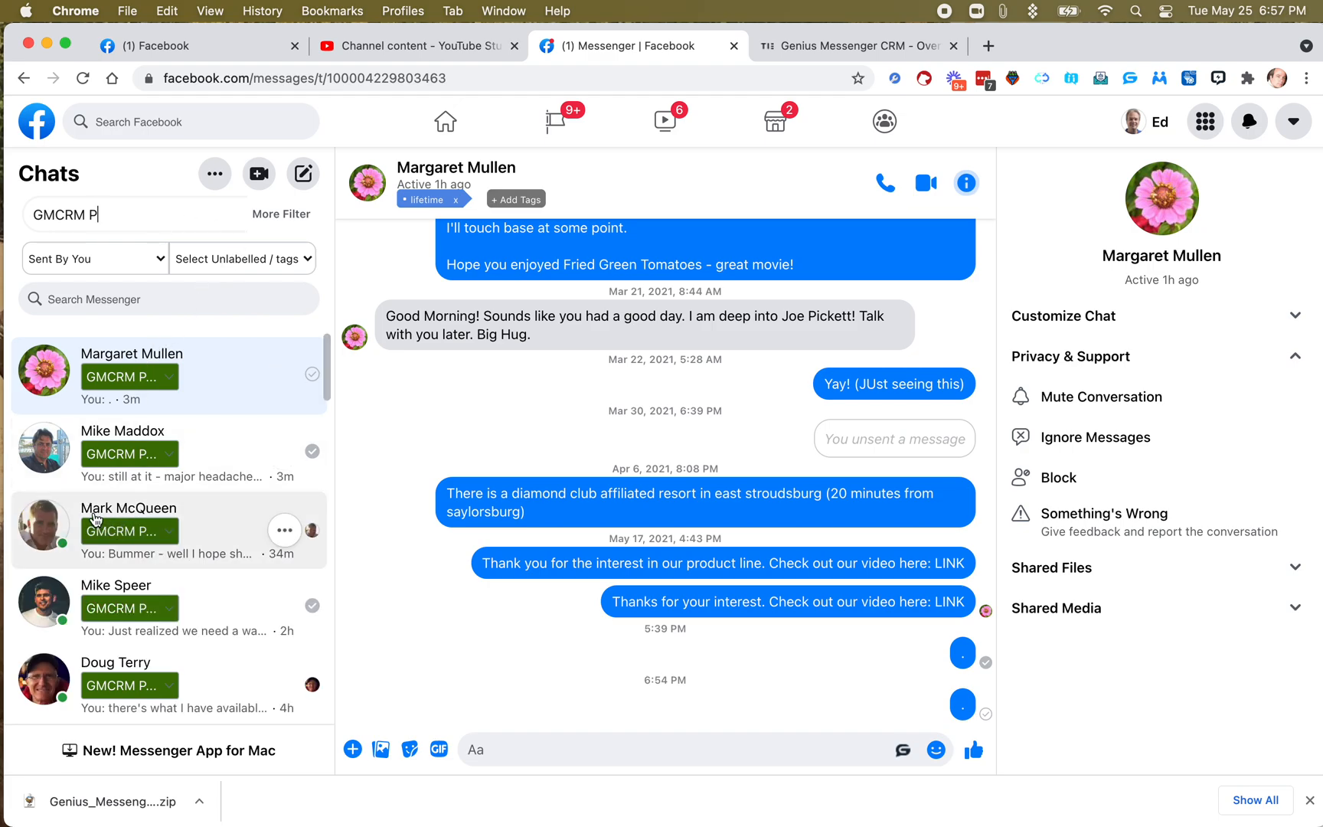
{"action": "mouse_move", "coordinate": [104, 385]}
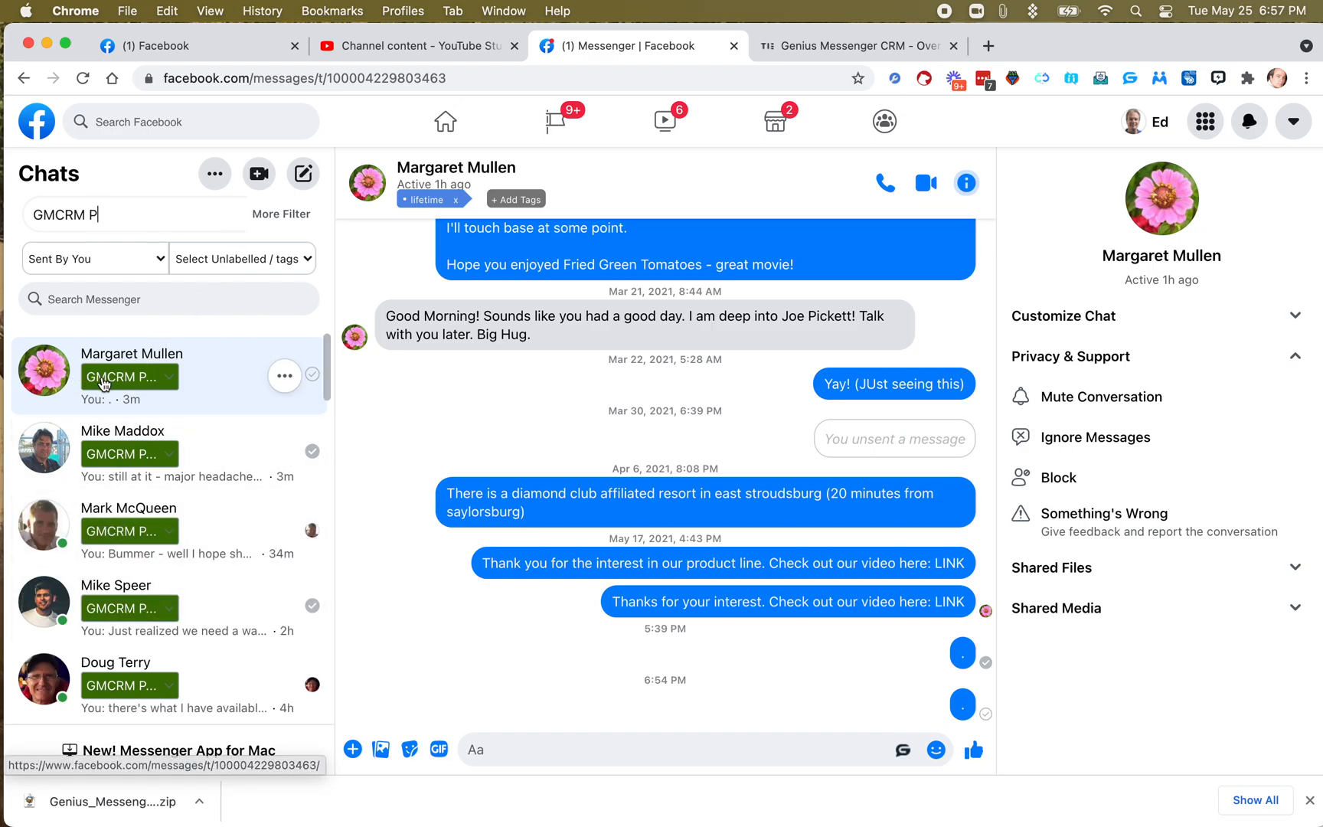
{"action": "mouse_move", "coordinate": [194, 327]}
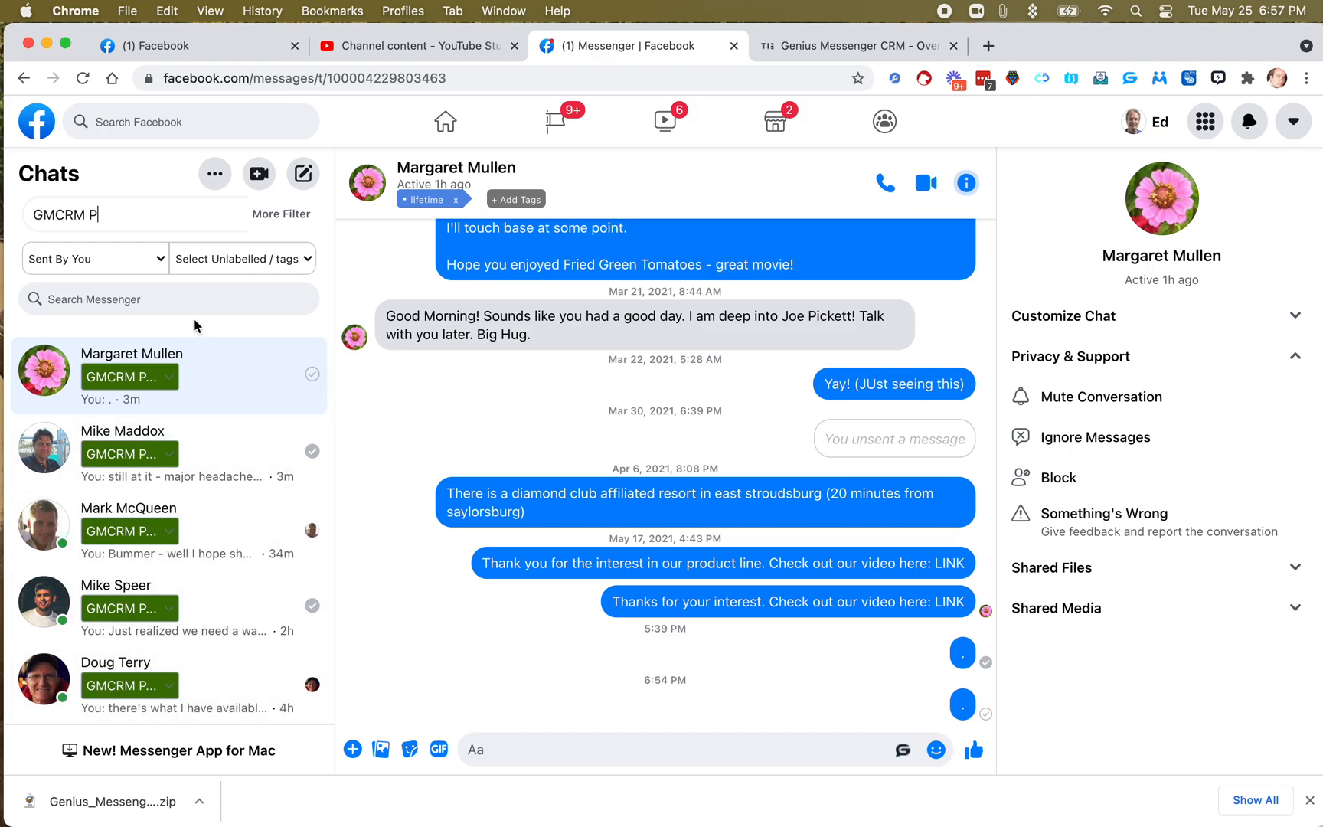
{"action": "mouse_move", "coordinate": [547, 395]}
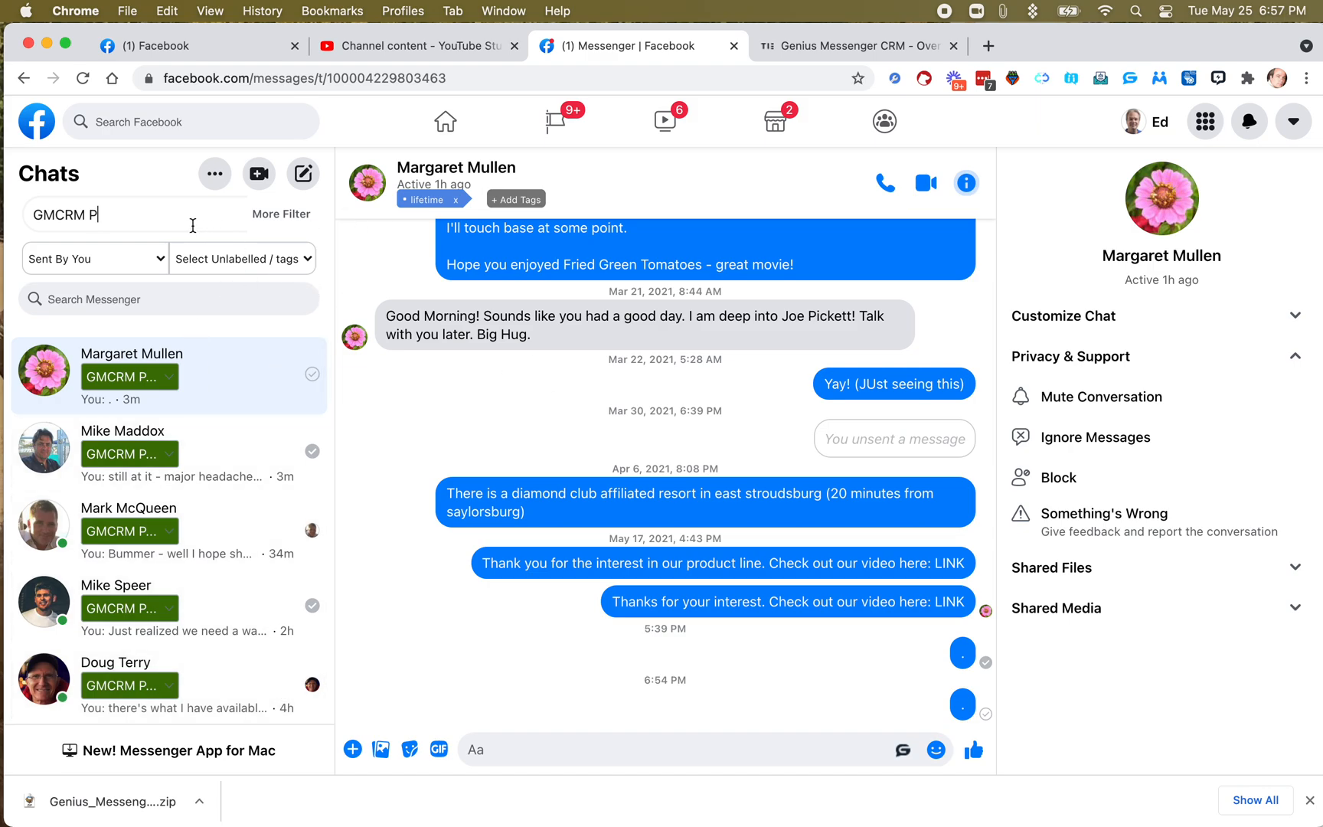
{"action": "left_click", "coordinate": [93, 258]}
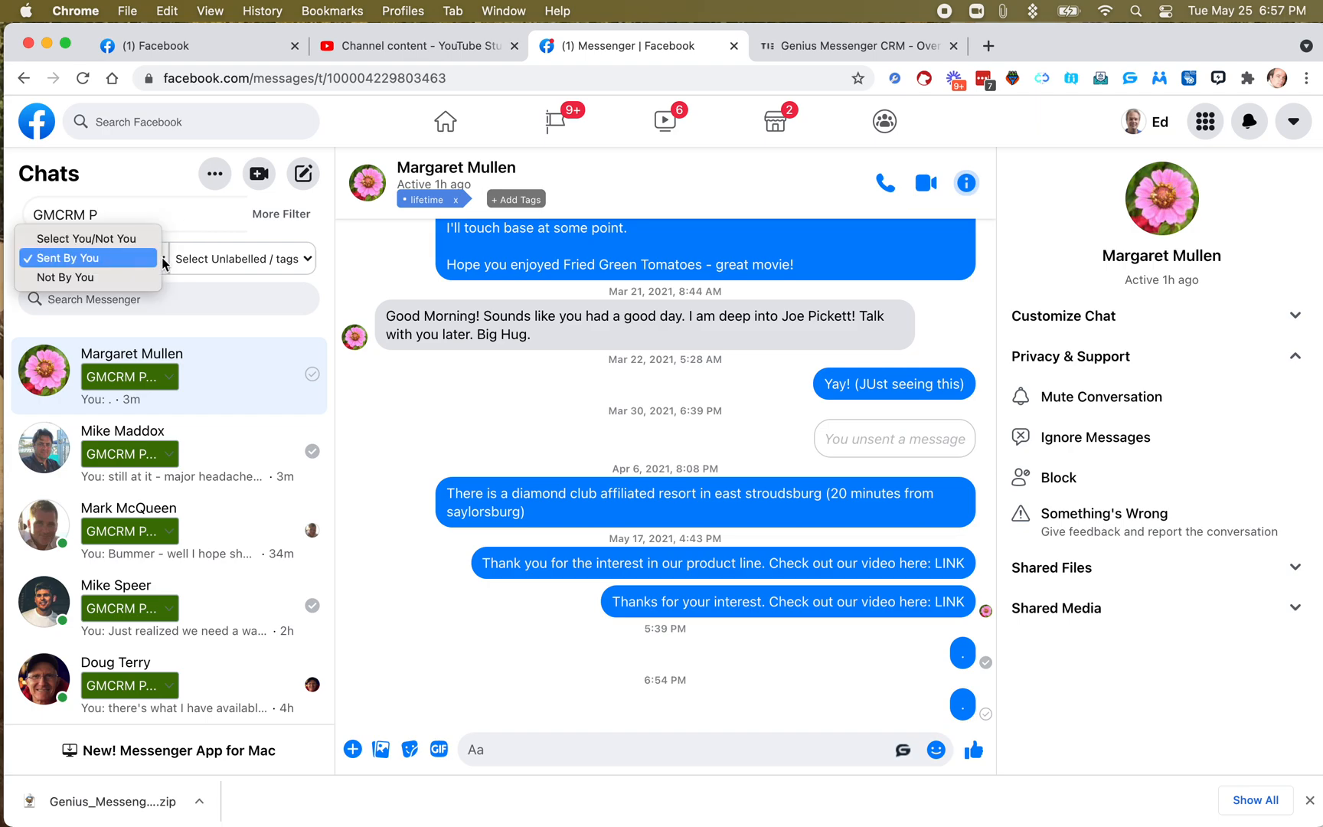
{"action": "mouse_move", "coordinate": [126, 225]}
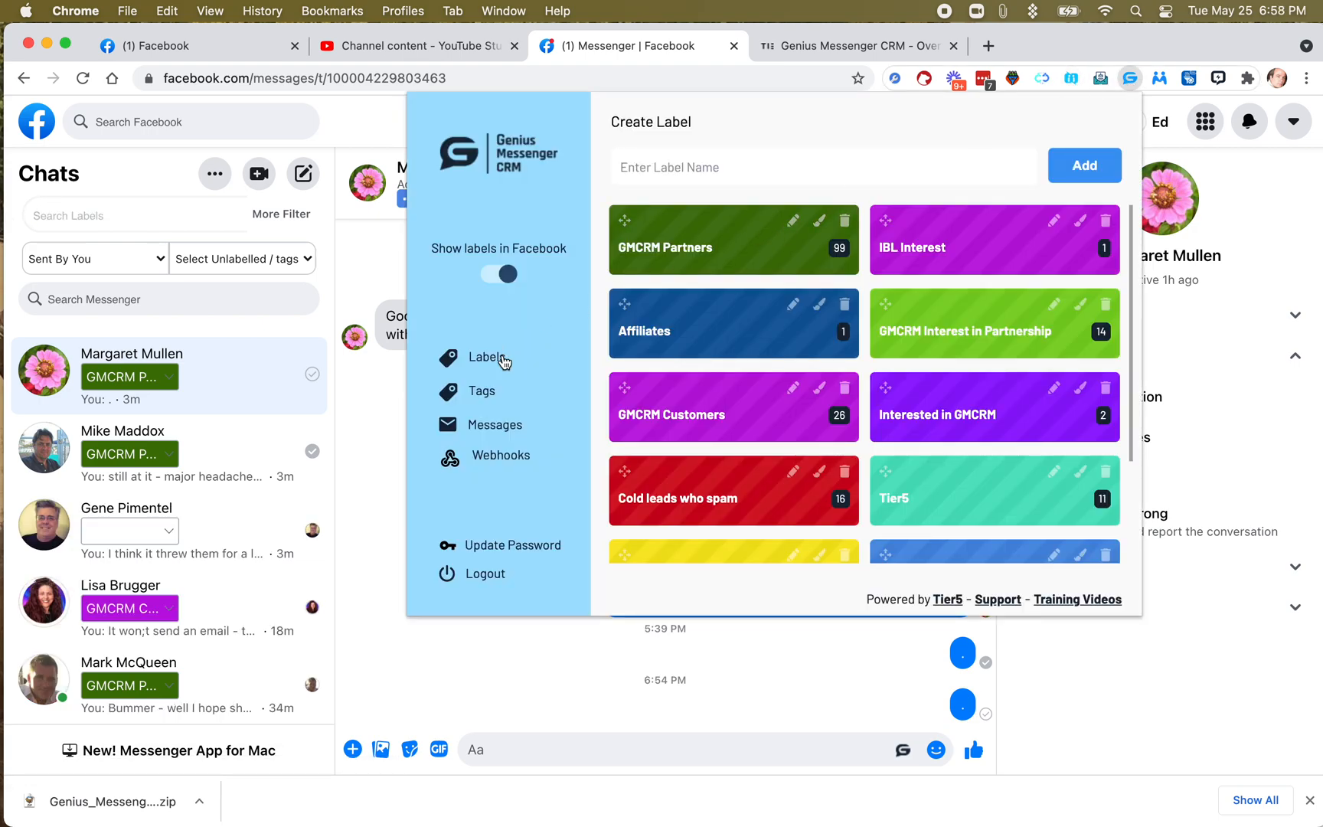
- Open the lifetime tag's contacts and search Friends & Notes for 'margaret'
{"action": "left_click", "coordinate": [482, 391]}
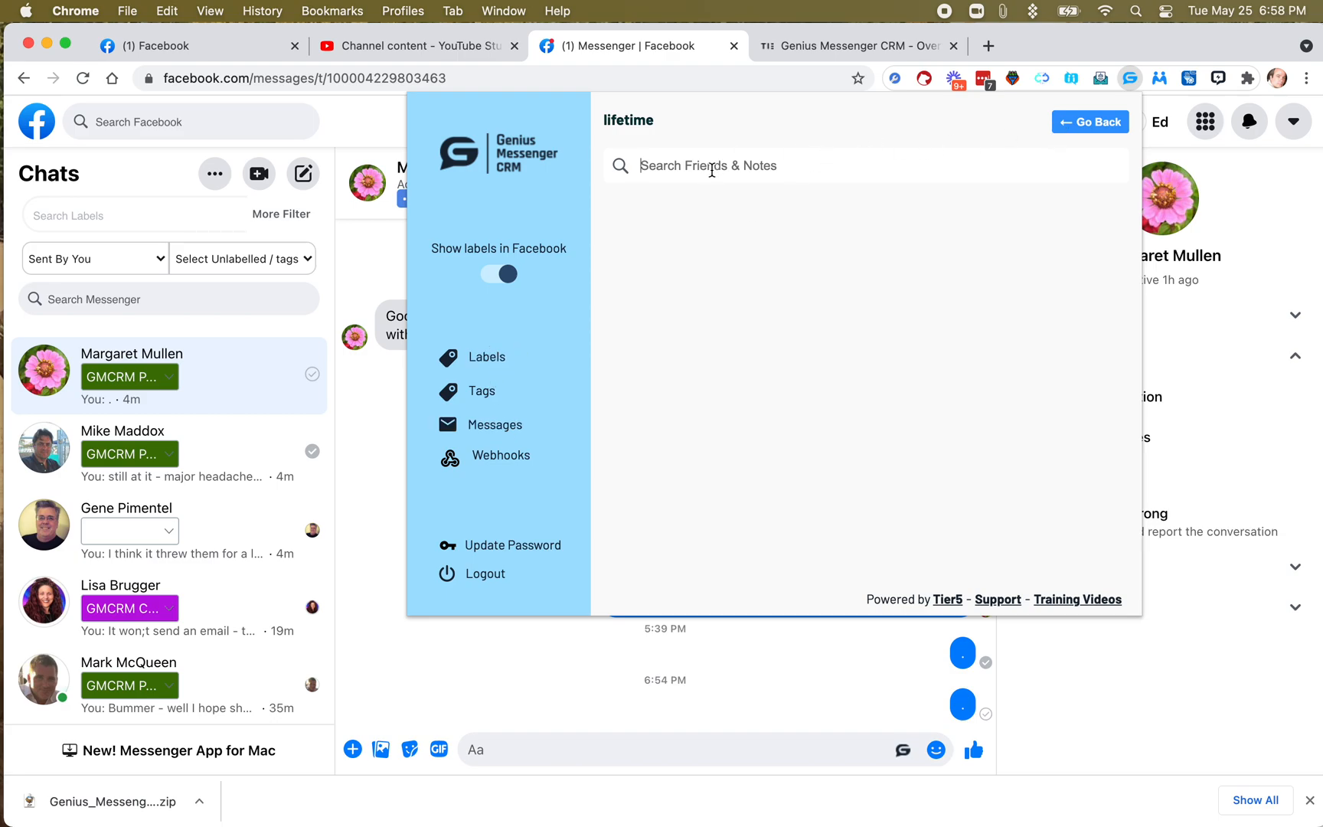
{"action": "mouse_move", "coordinate": [709, 168]}
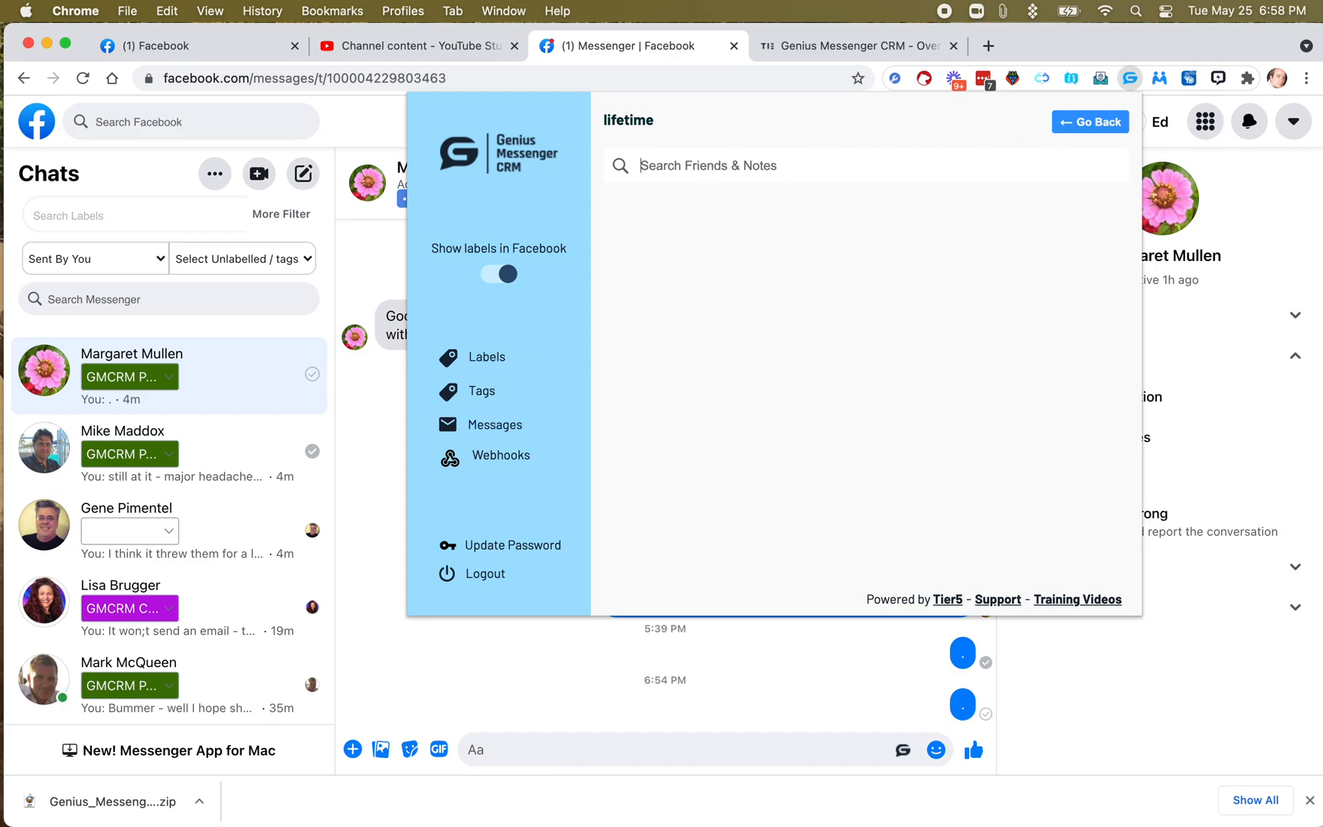
{"action": "type", "text": "margaret"}
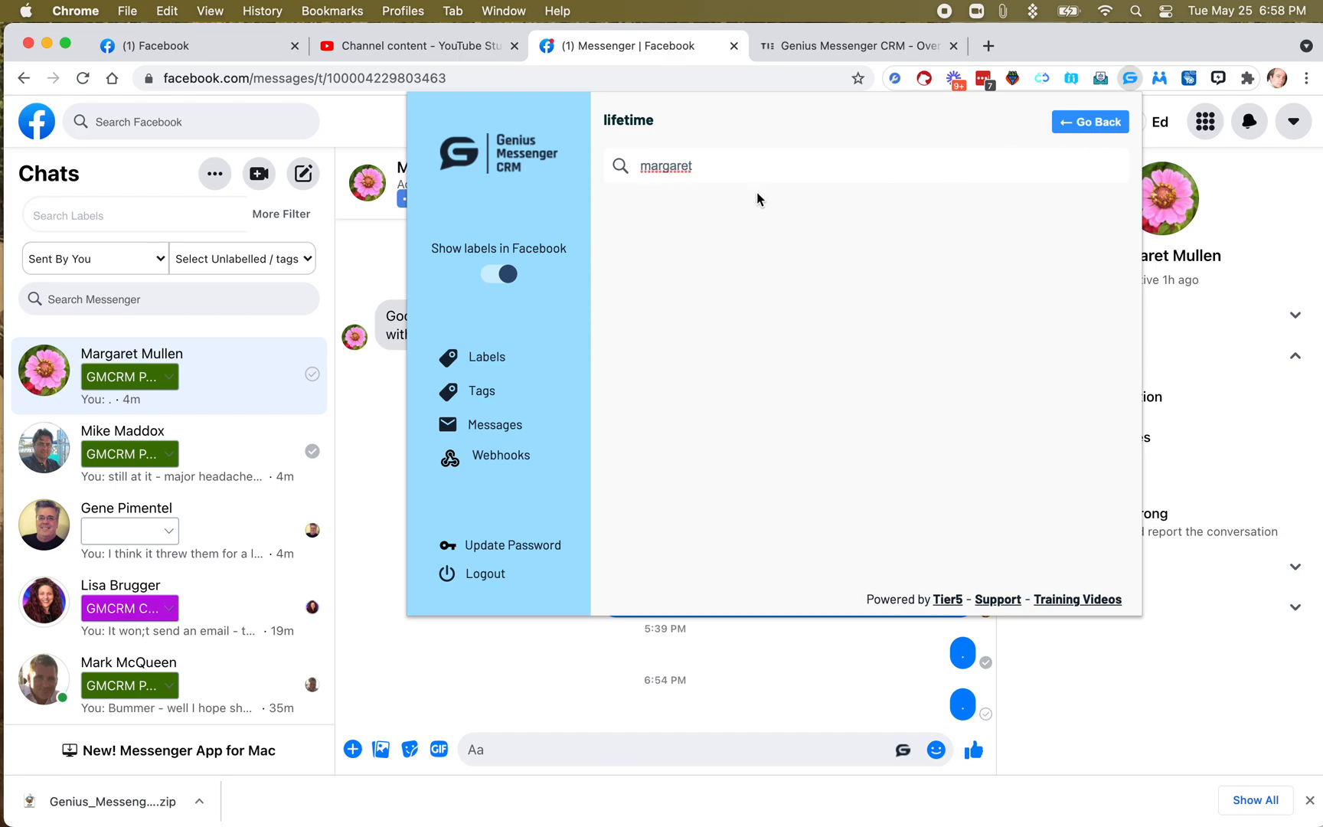
{"action": "mouse_move", "coordinate": [663, 251]}
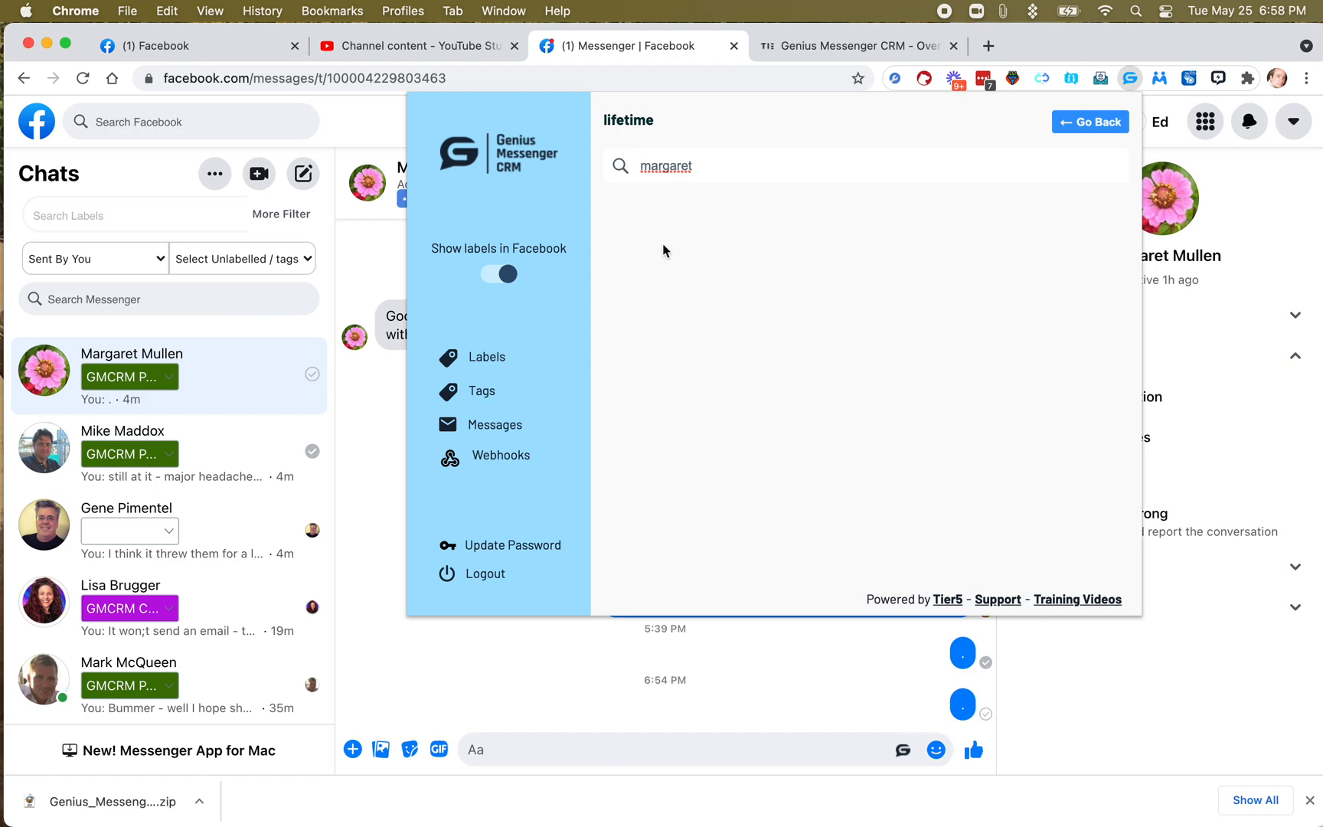
{"action": "mouse_move", "coordinate": [706, 319]}
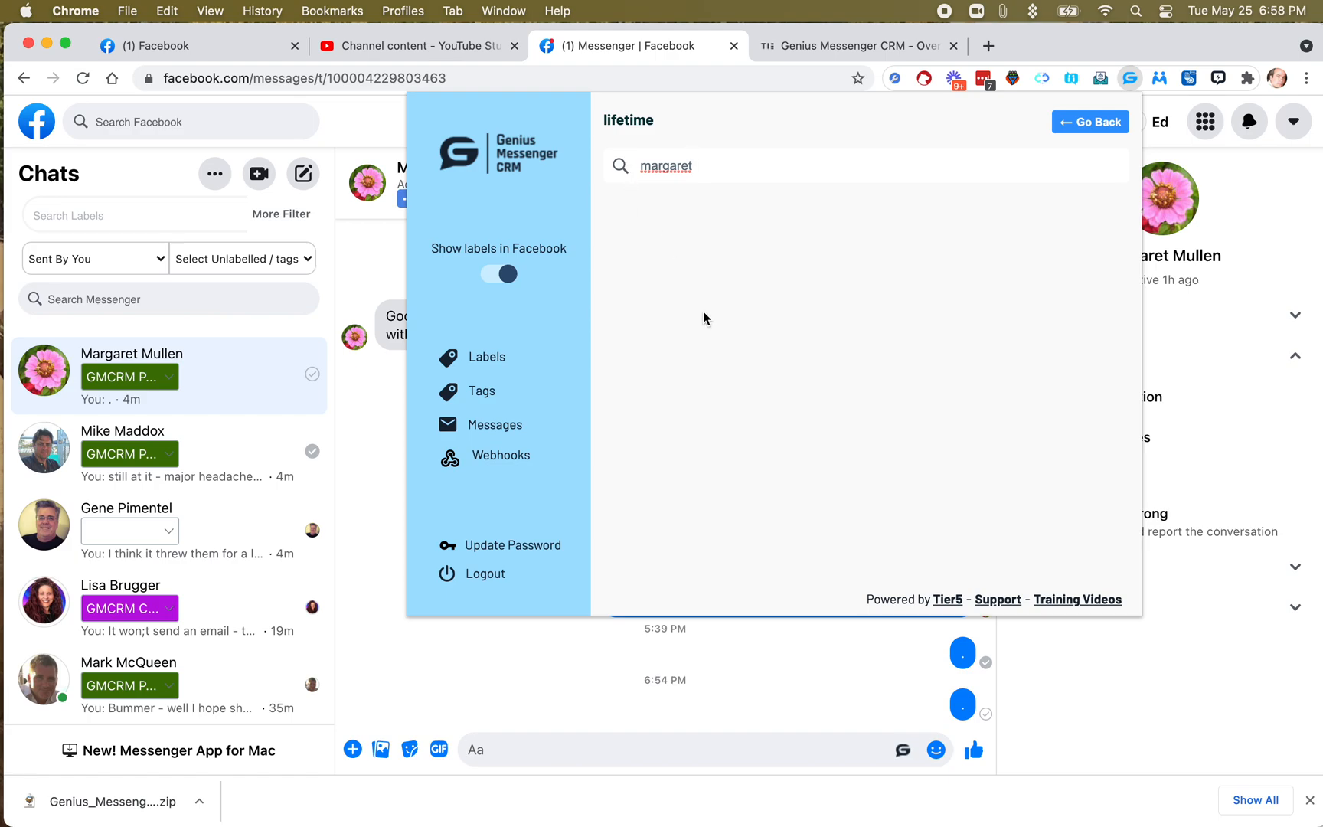
{"action": "mouse_move", "coordinate": [717, 222]}
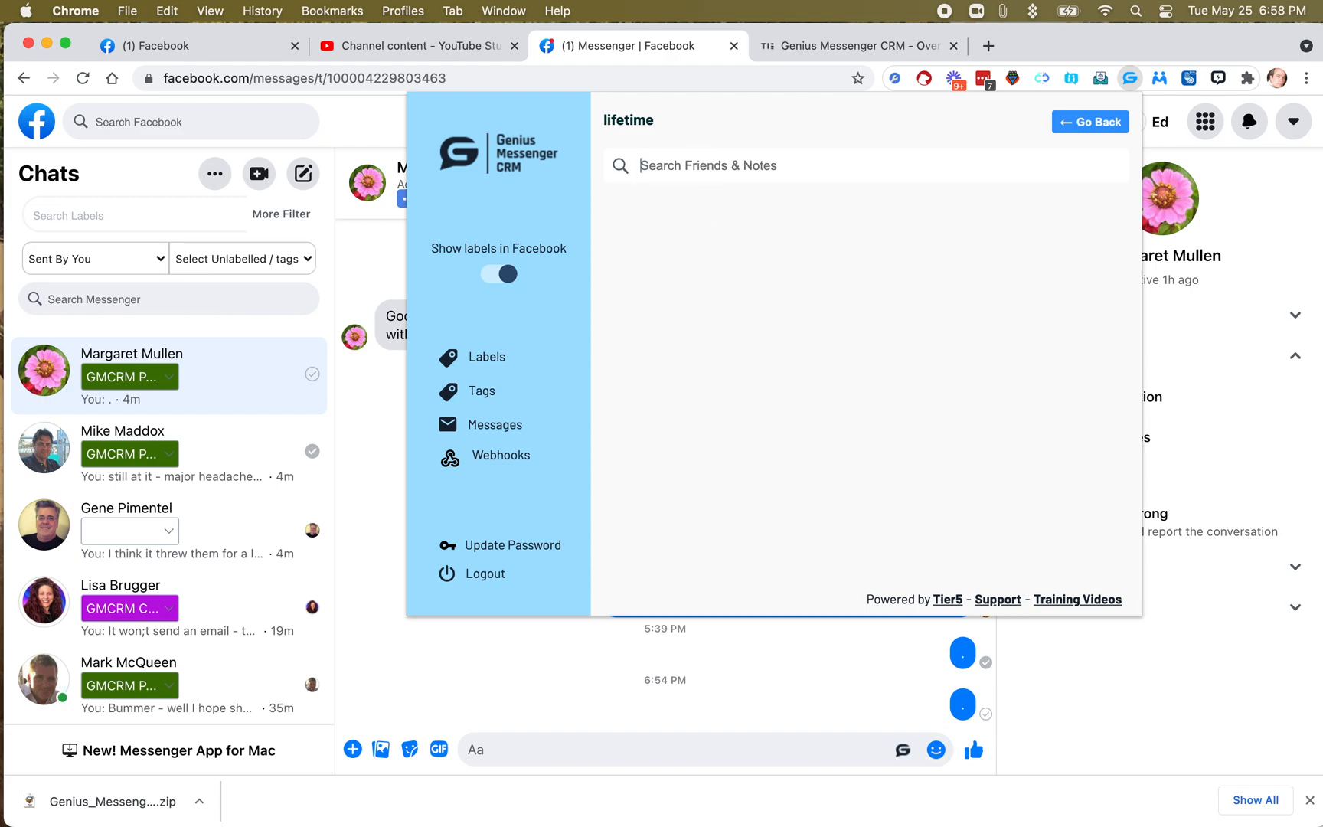
{"action": "mouse_move", "coordinate": [800, 599]}
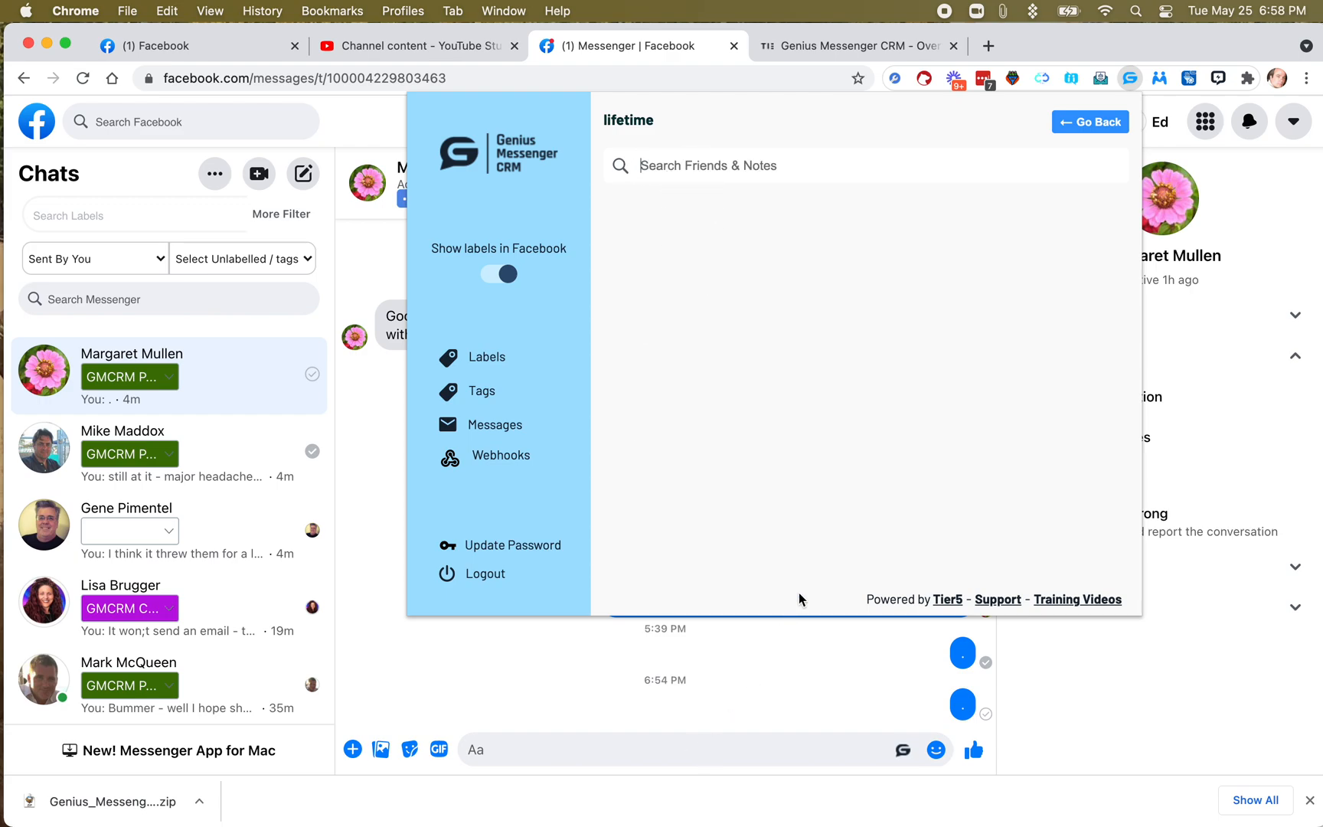
{"action": "mouse_move", "coordinate": [683, 424]}
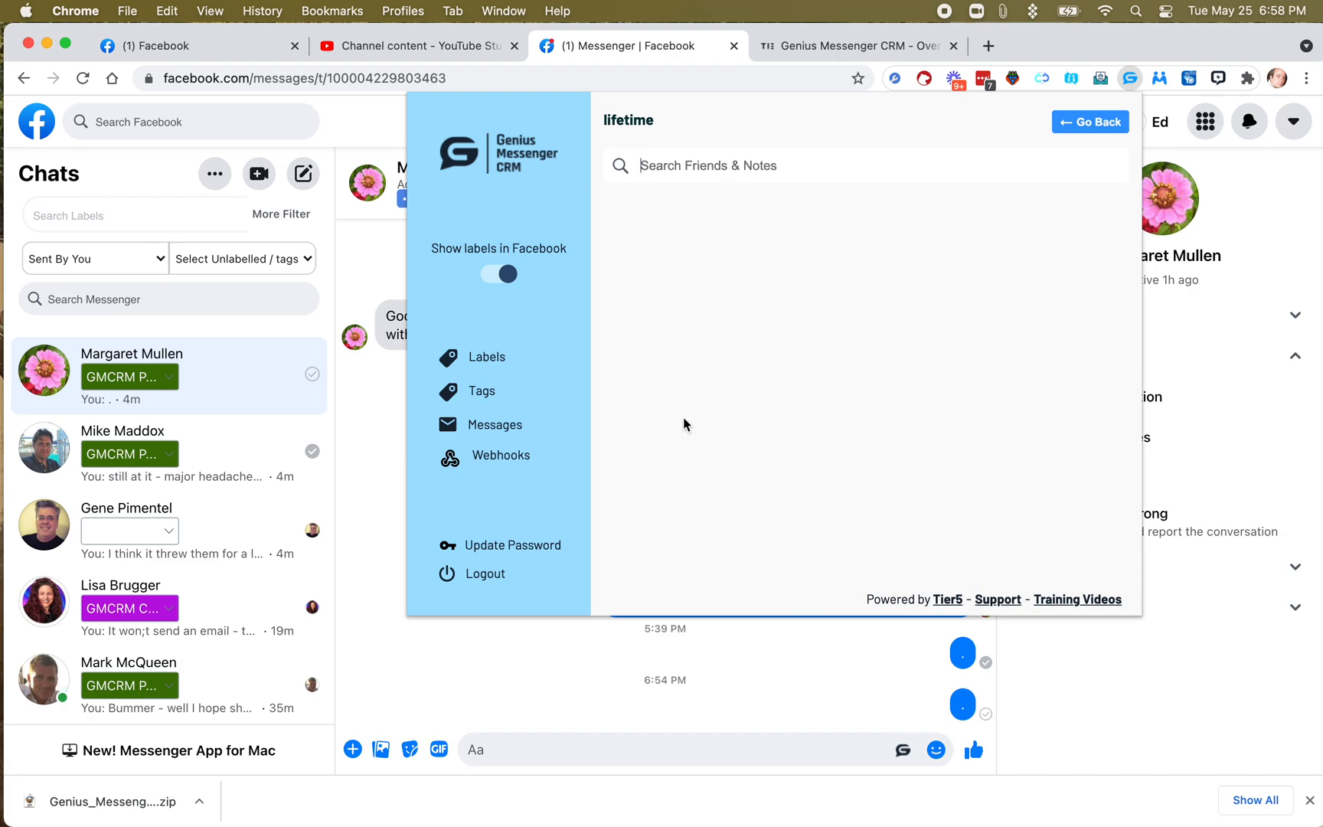
{"action": "mouse_move", "coordinate": [687, 481]}
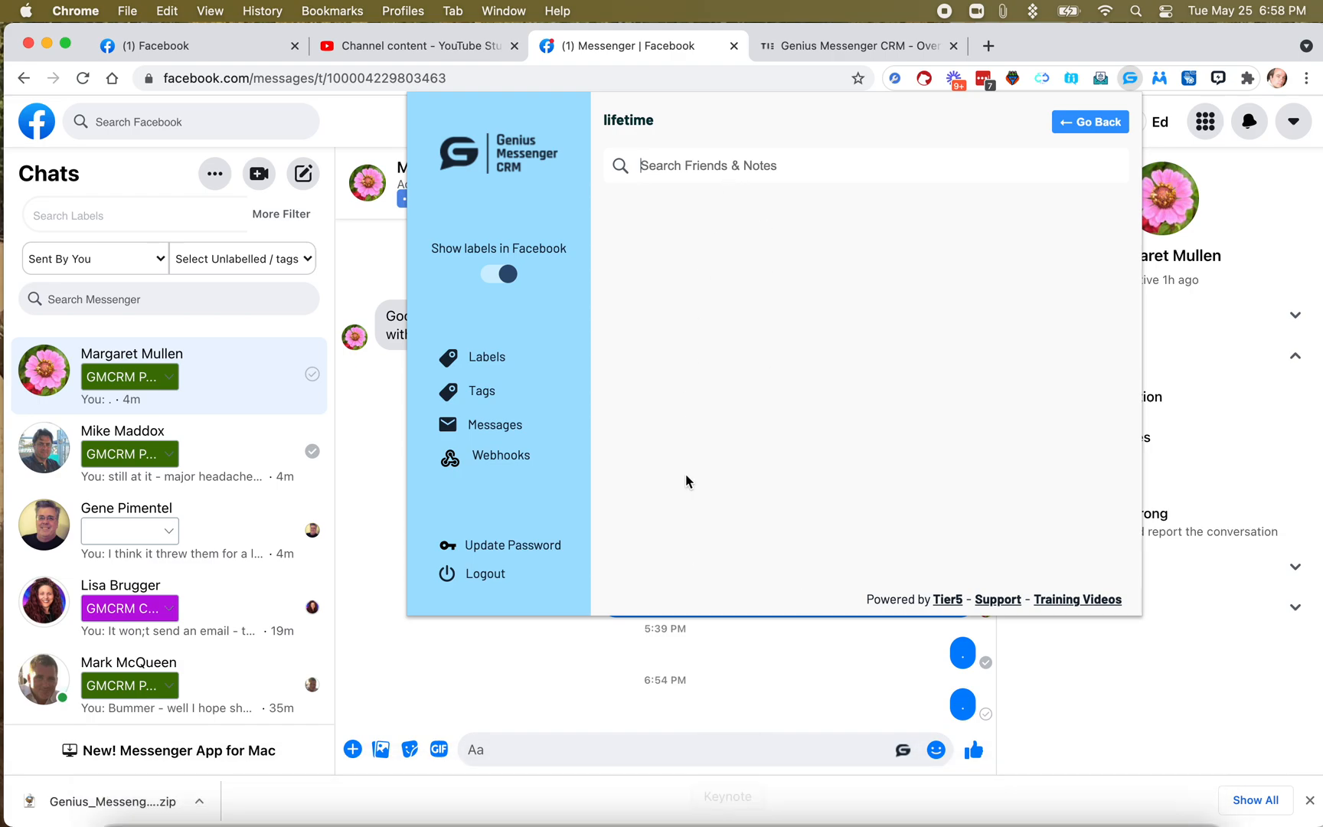